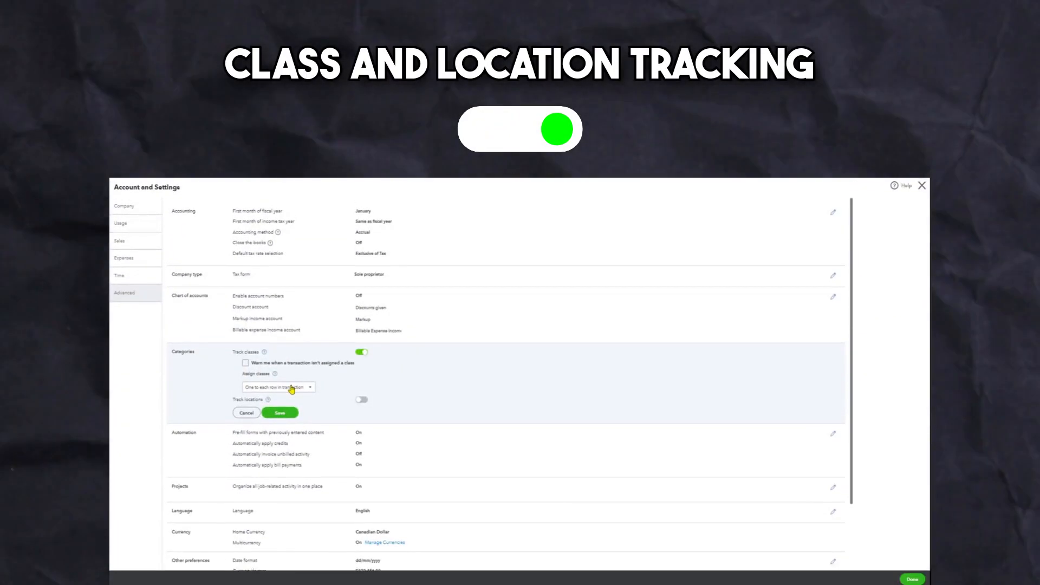
# Step: Assign one class to each transaction row, turn on location tracking, and save
pyautogui.click(277, 386)
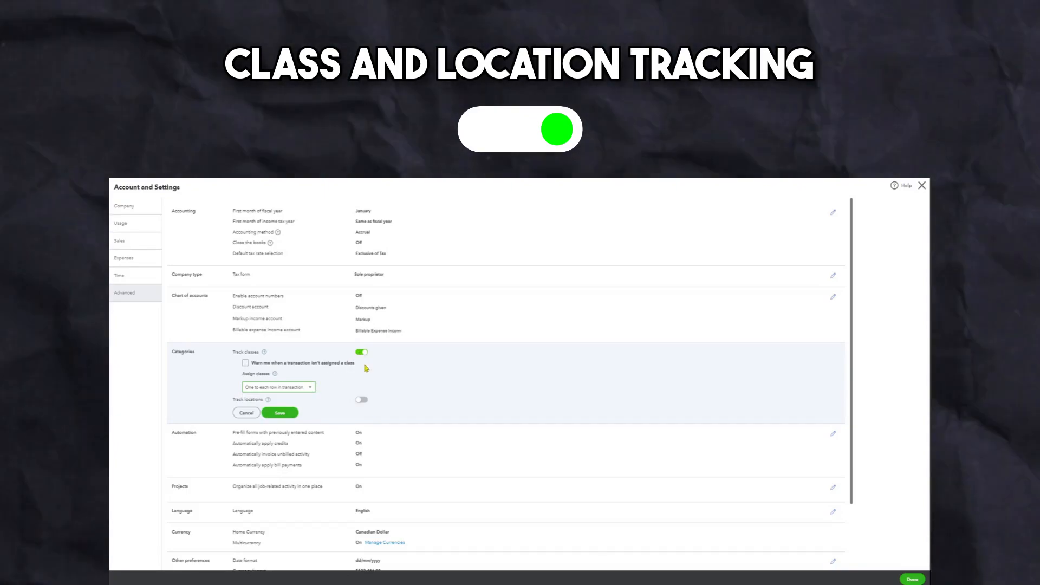
pyautogui.click(361, 399)
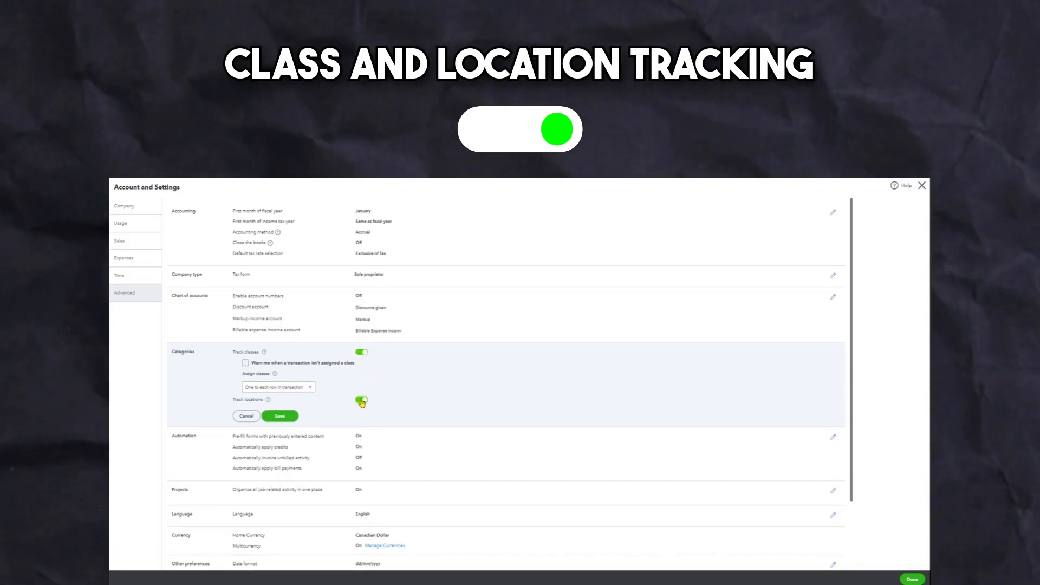
pyautogui.click(280, 416)
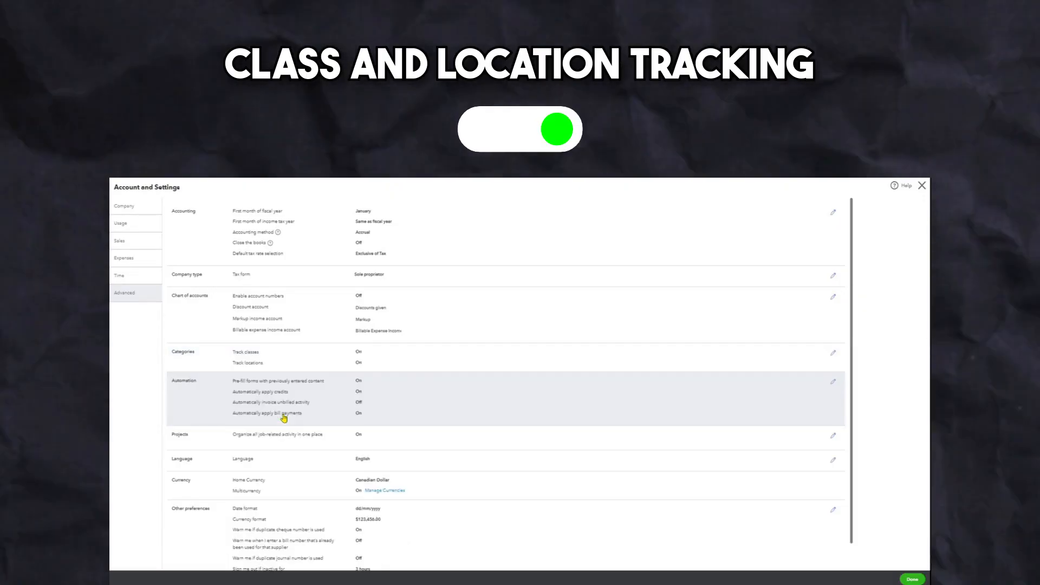
pyautogui.moveTo(285, 418)
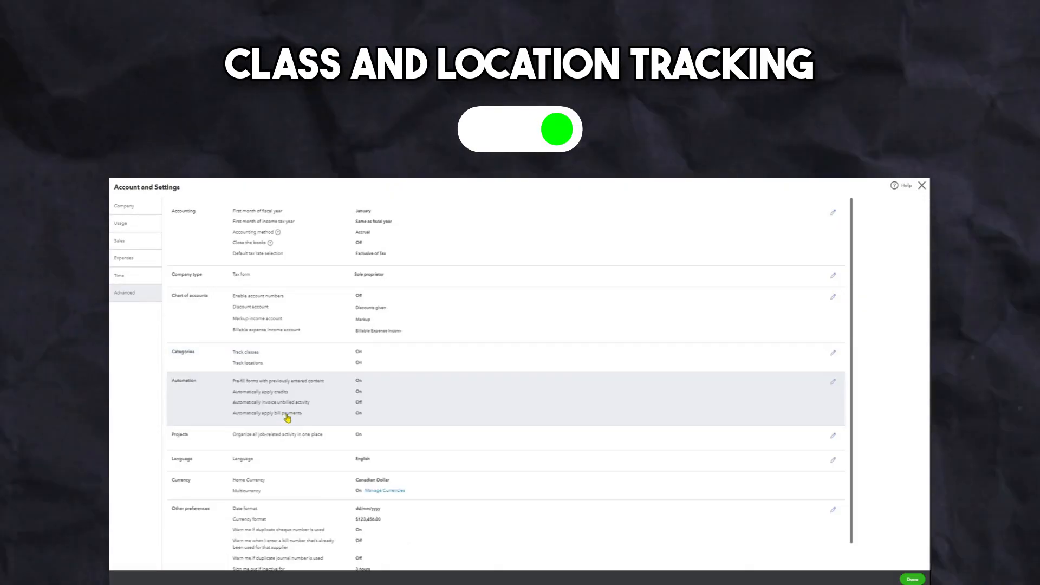
pyautogui.click(119, 241)
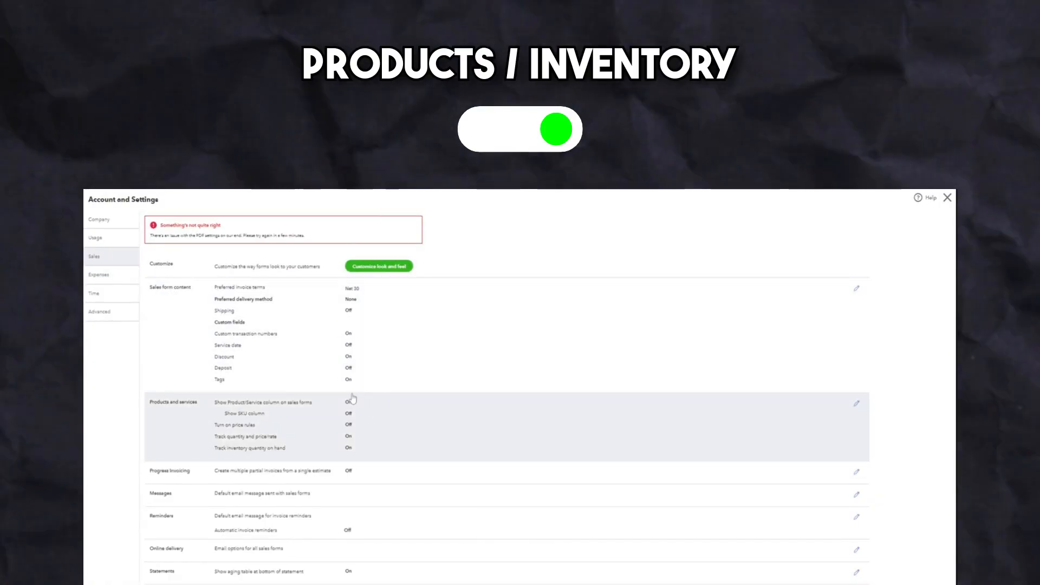
# Step: Edit the Products and services settings to show the SKU column and turn on price rules
pyautogui.click(856, 403)
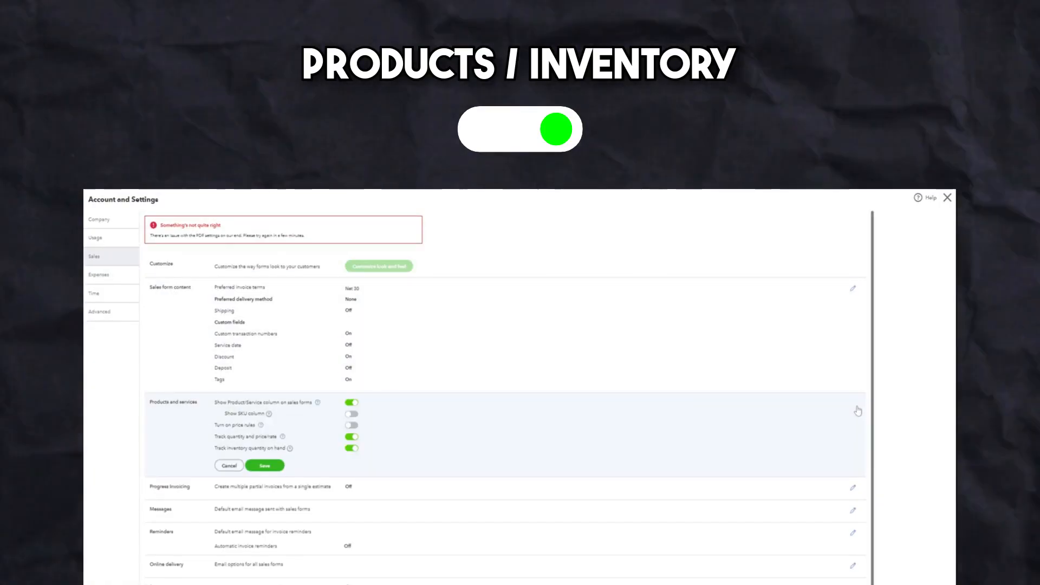
pyautogui.click(352, 402)
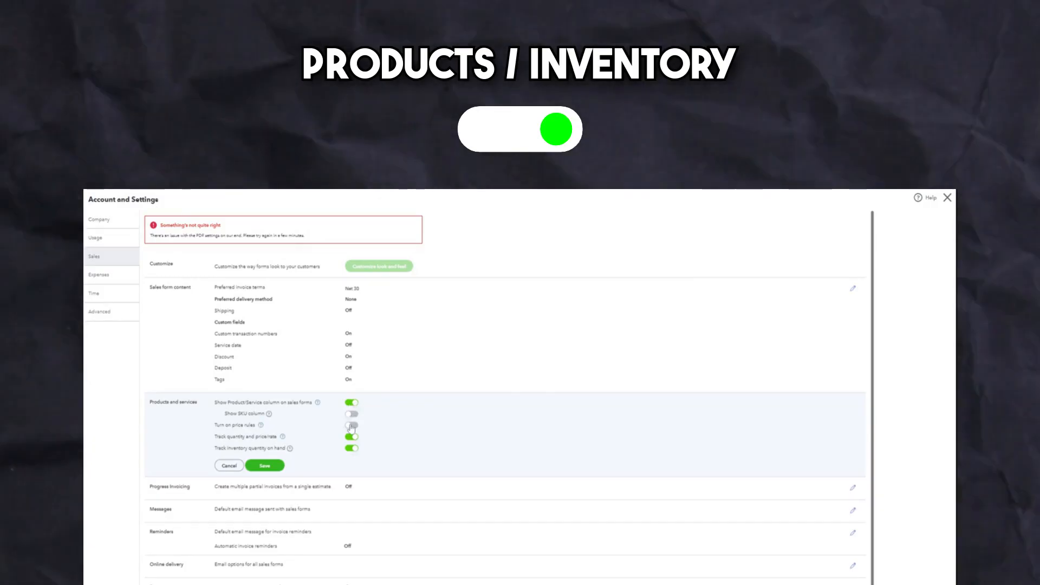
pyautogui.click(350, 413)
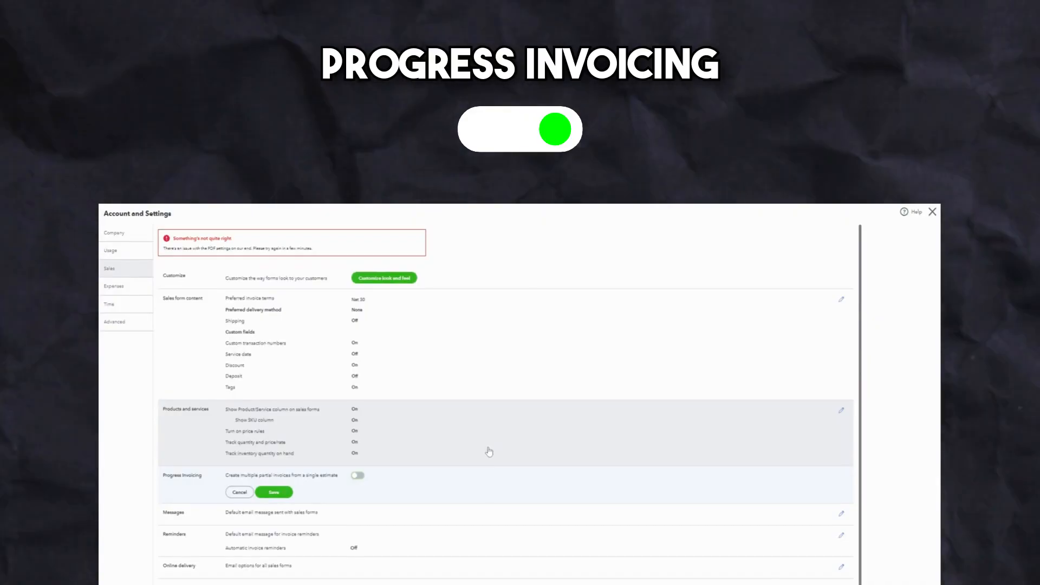
# Step: Turn on Create multiple partial invoices and answer the Update your invoice template prompt
pyautogui.click(357, 476)
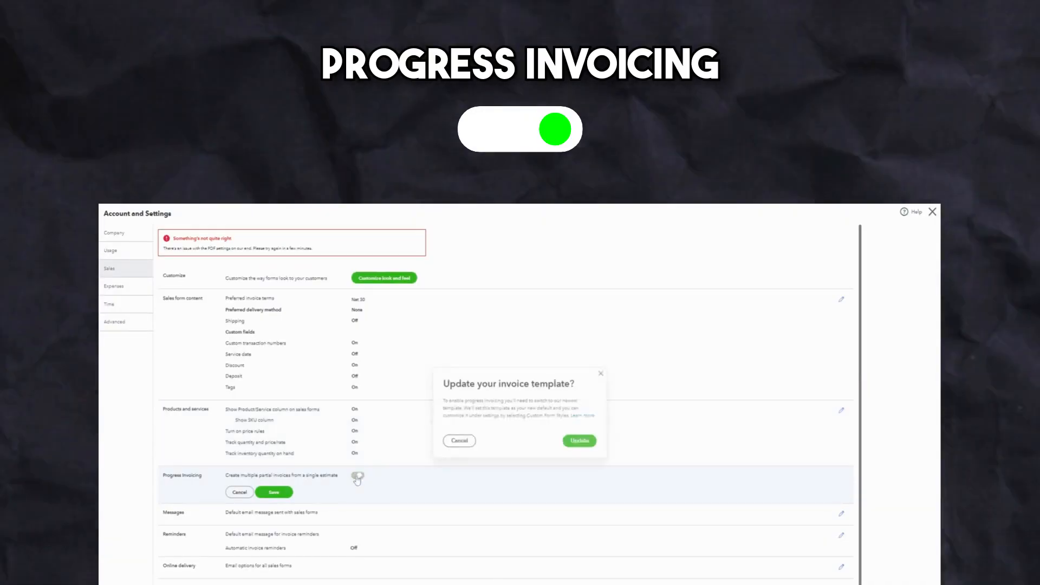
pyautogui.click(578, 440)
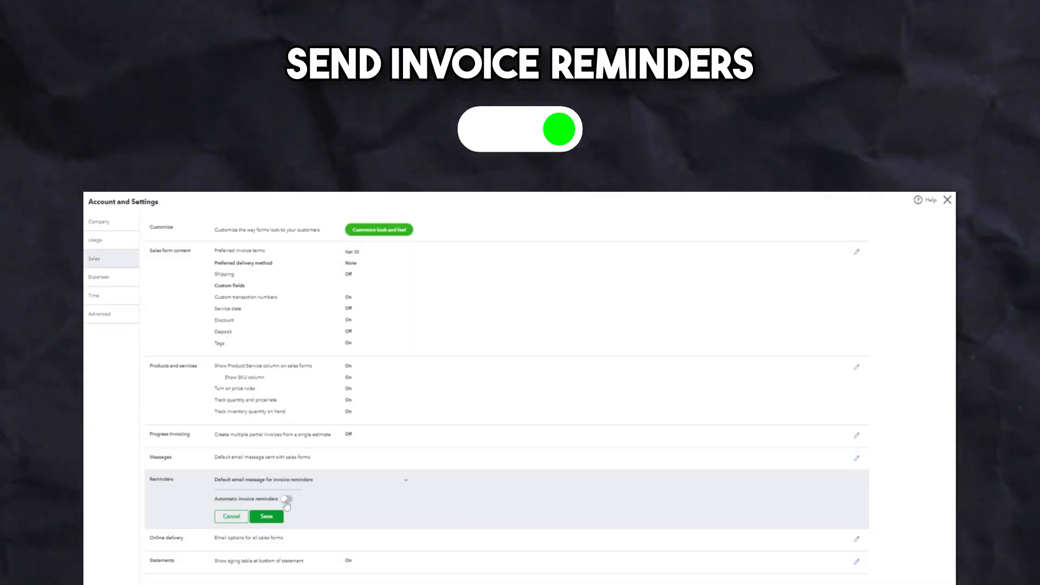
# Step: Switch on automatic invoice reminders and enable Reminder 1, 3 days before due date
pyautogui.click(286, 499)
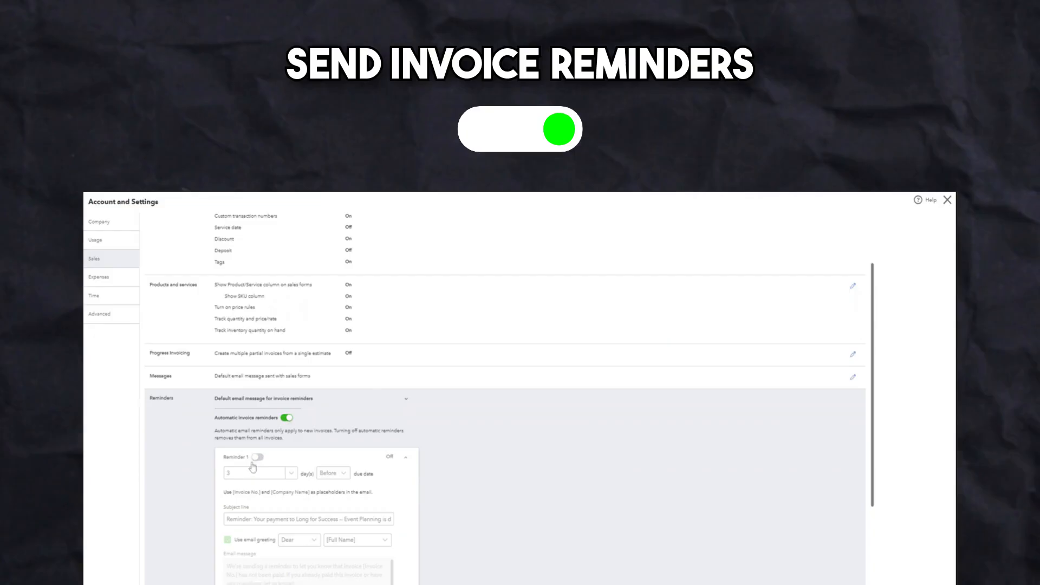
pyautogui.click(253, 456)
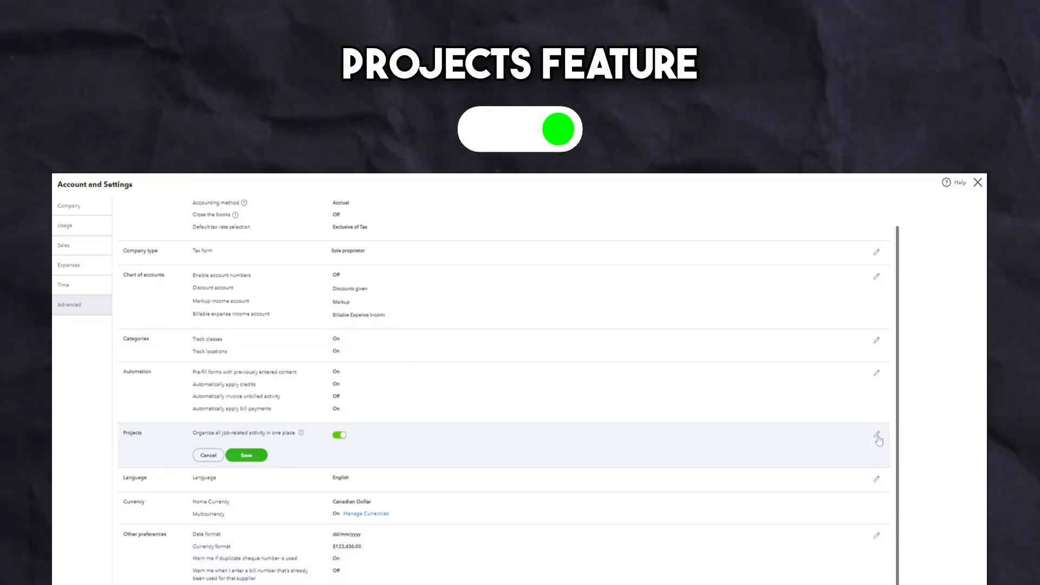
# Step: Toggle on 'Organize all job-related activity in one place' and save the Projects setting
pyautogui.click(340, 435)
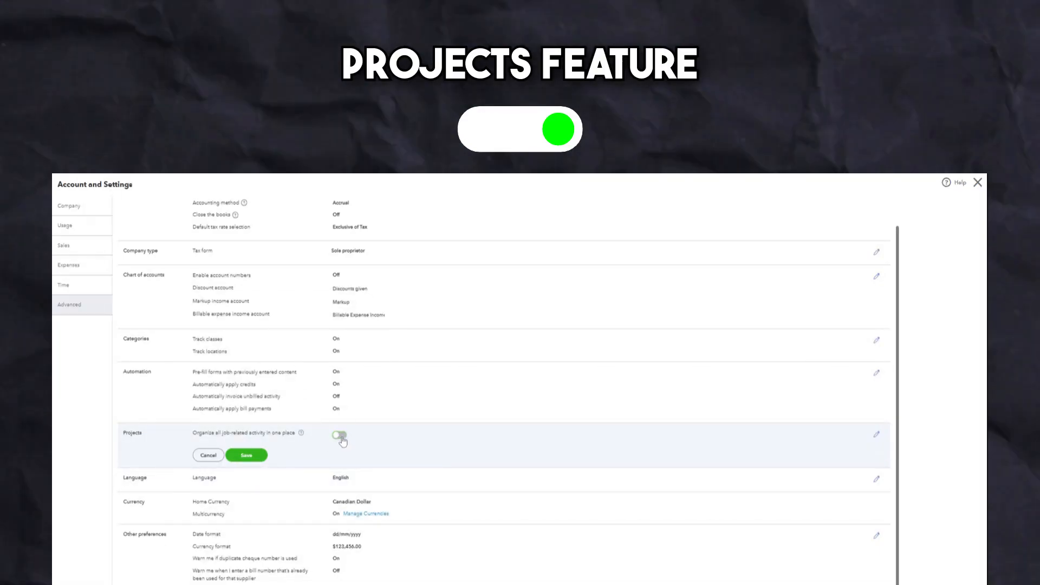
pyautogui.click(339, 435)
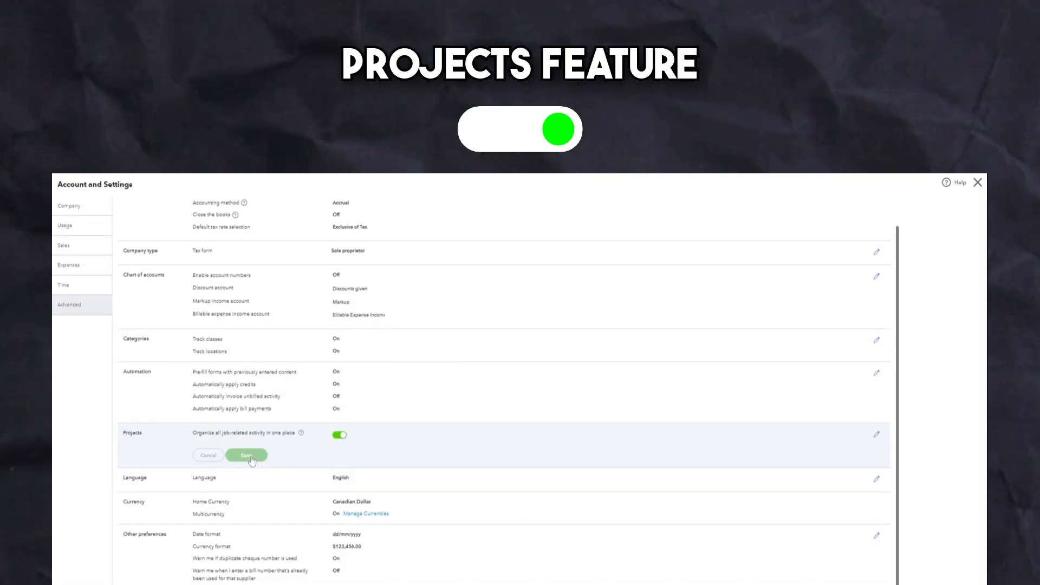
pyautogui.click(246, 456)
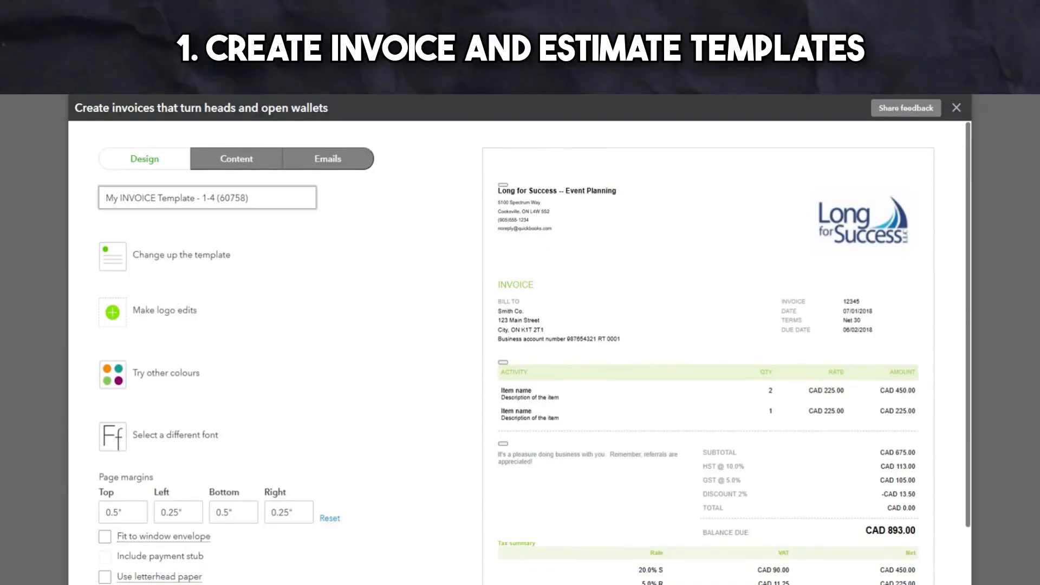
# Step: Try the Modern, Bold and Friendly invoice styles with deep purple and light blue accents
pyautogui.click(236, 159)
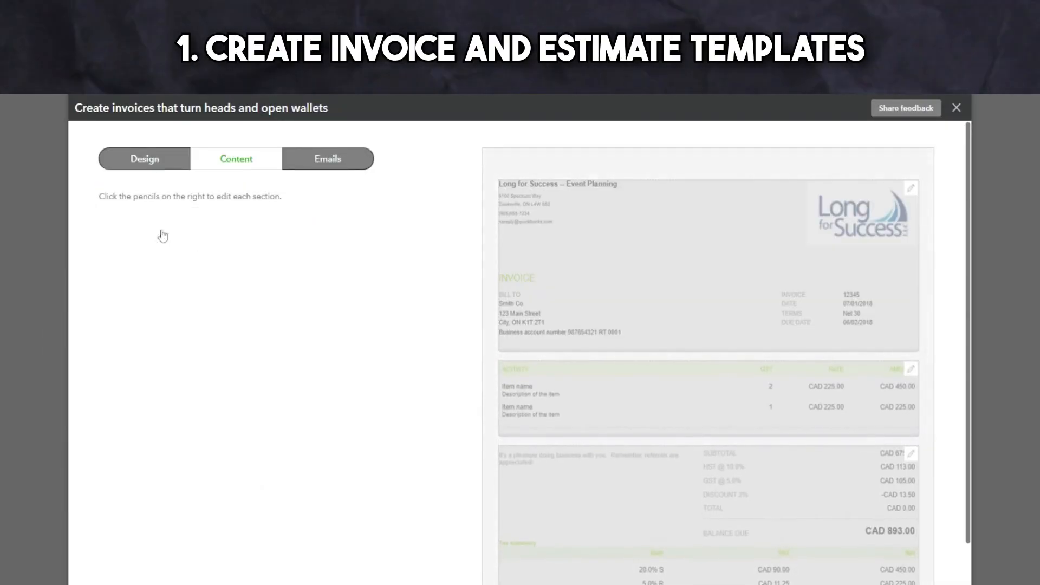
pyautogui.click(144, 159)
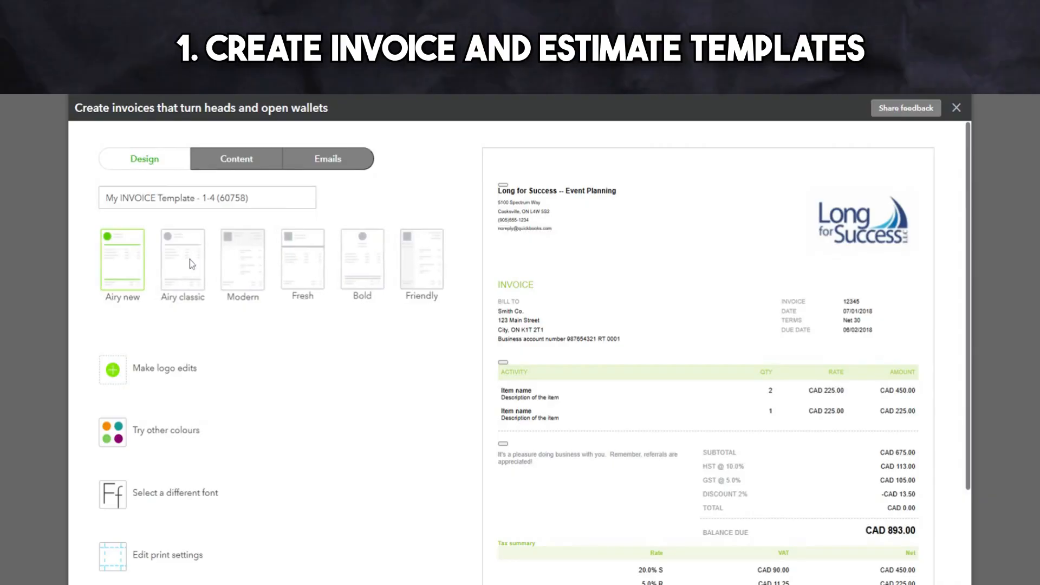
pyautogui.click(242, 260)
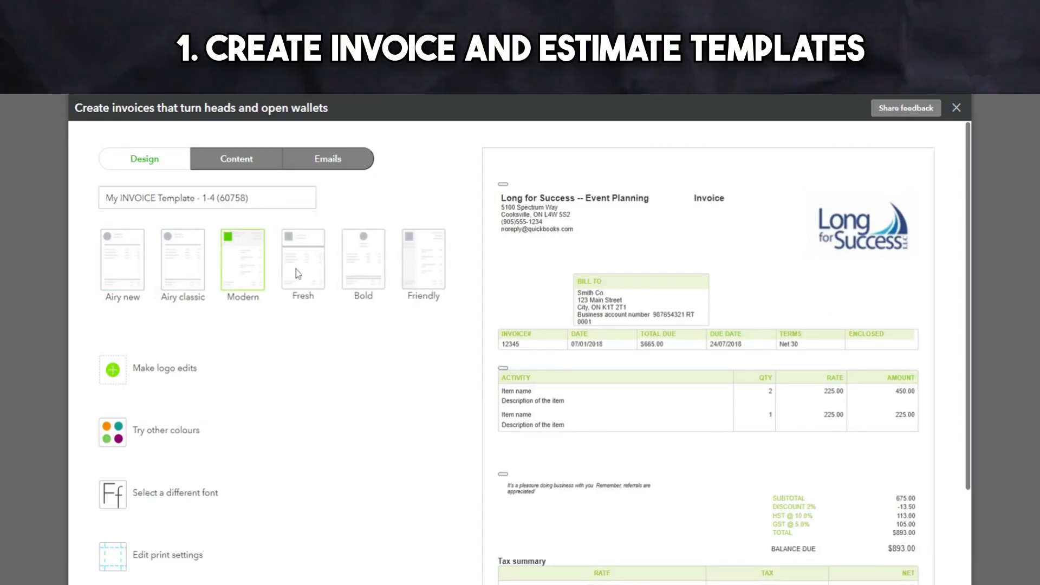
pyautogui.click(362, 258)
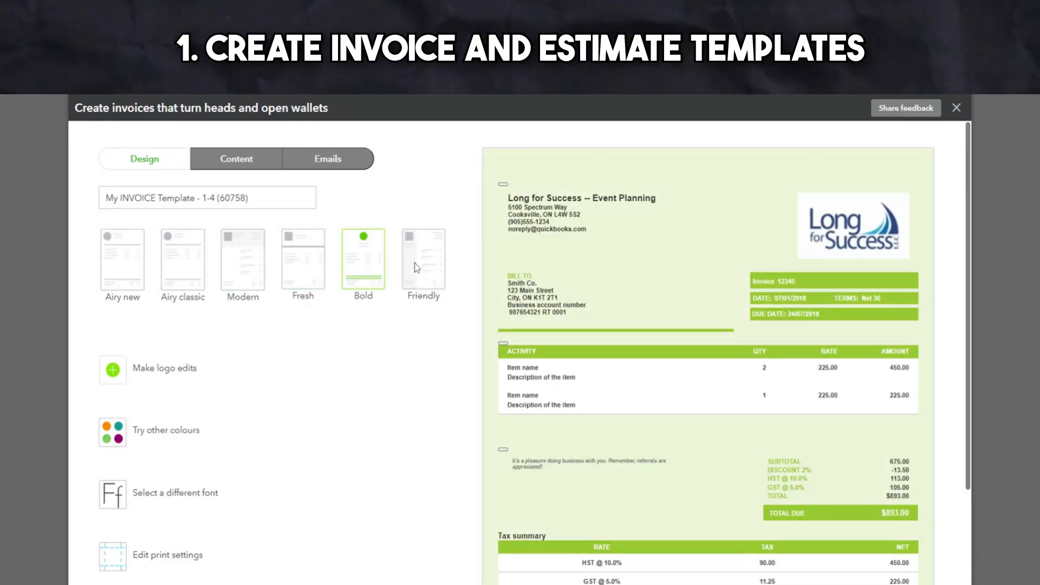
pyautogui.click(423, 258)
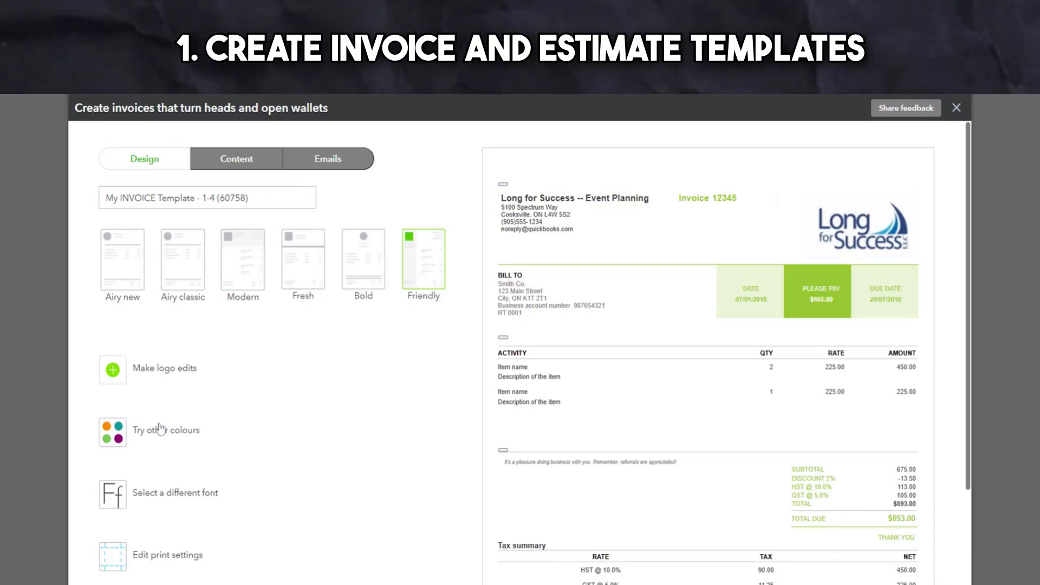
pyautogui.click(165, 430)
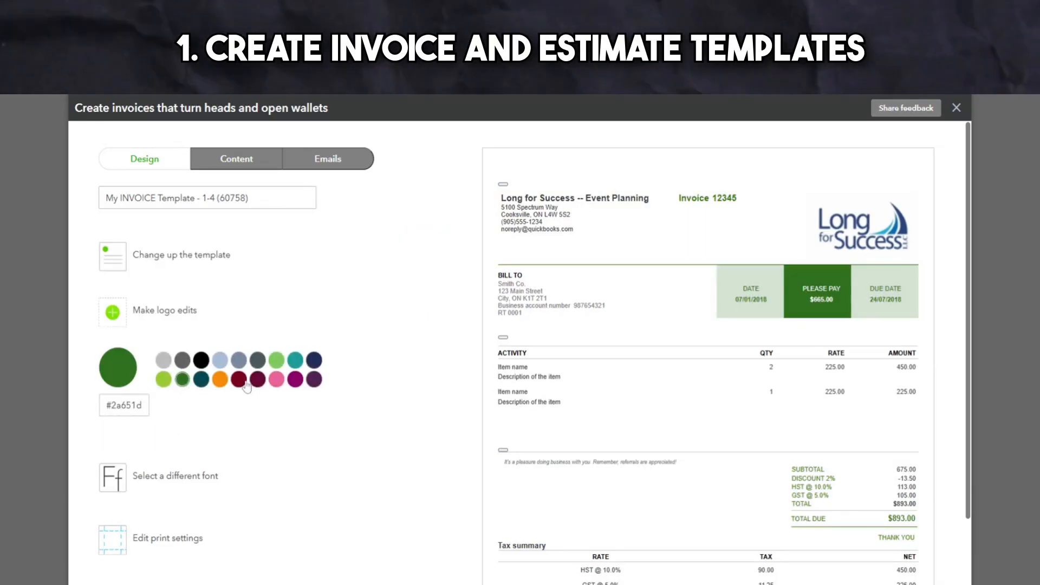
pyautogui.click(314, 379)
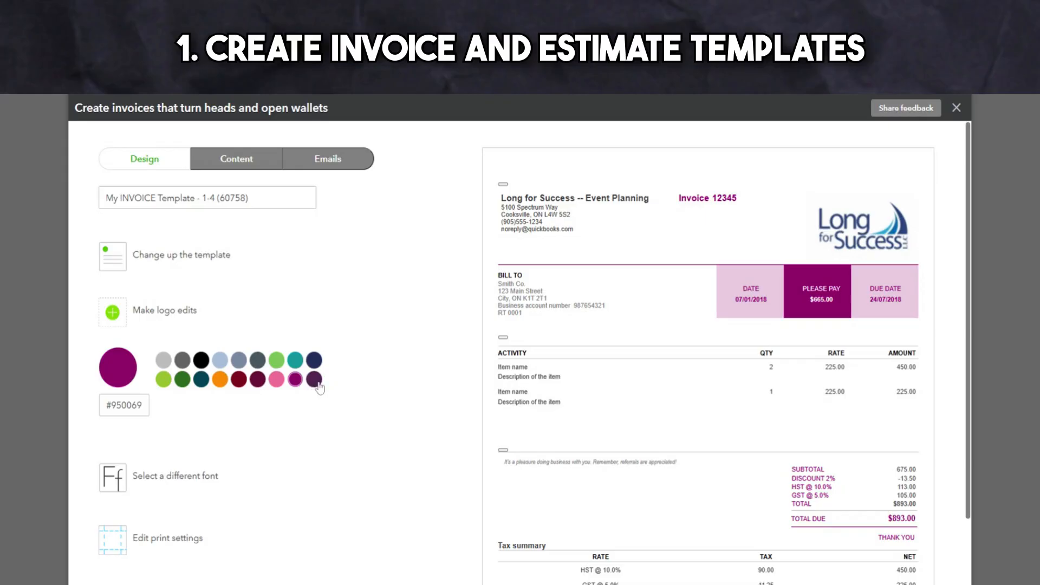
pyautogui.click(296, 381)
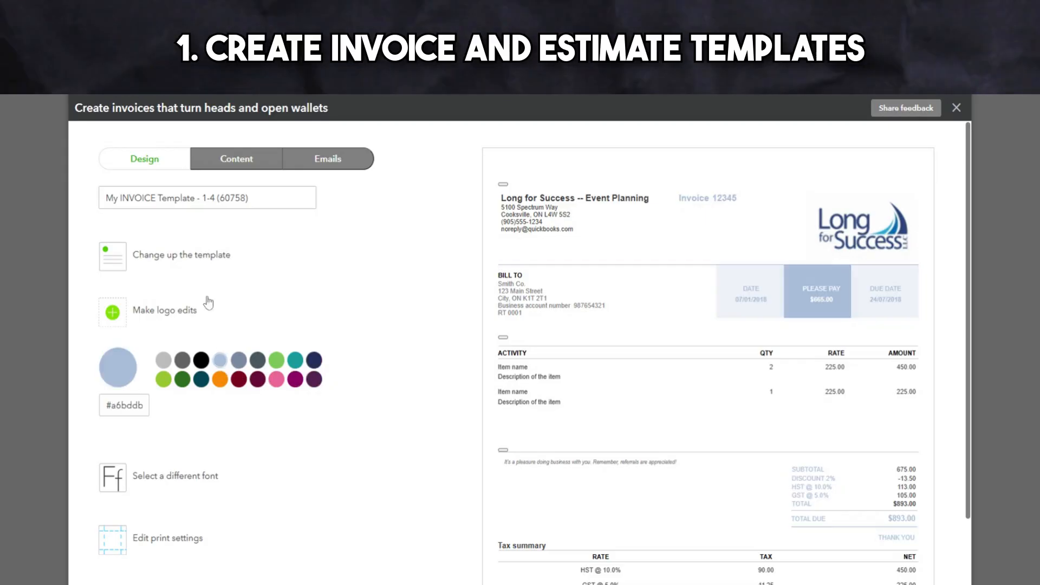
# Step: Review the template's footer content section, then view its email settings
pyautogui.click(236, 159)
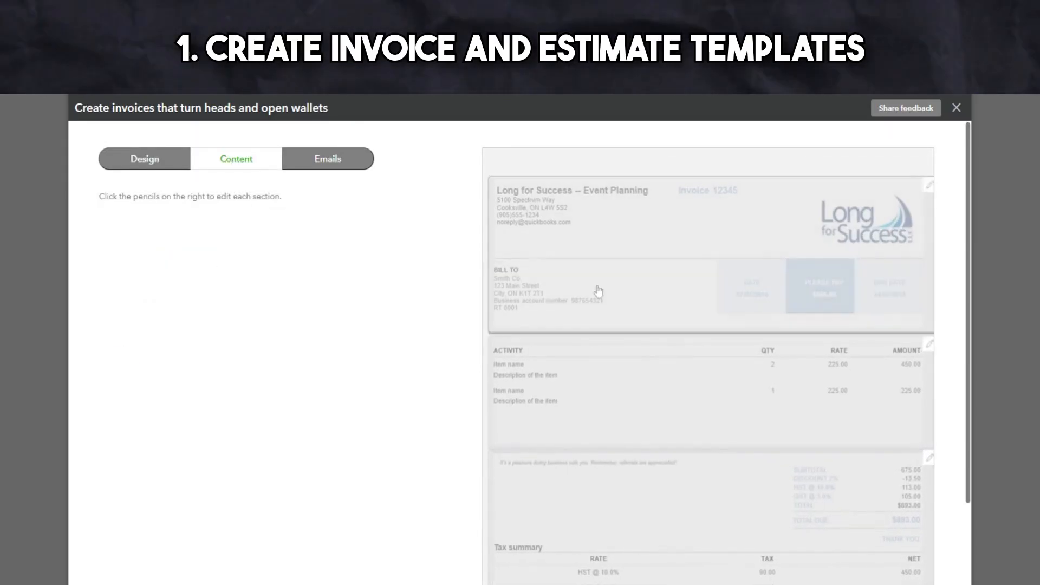
pyautogui.click(929, 186)
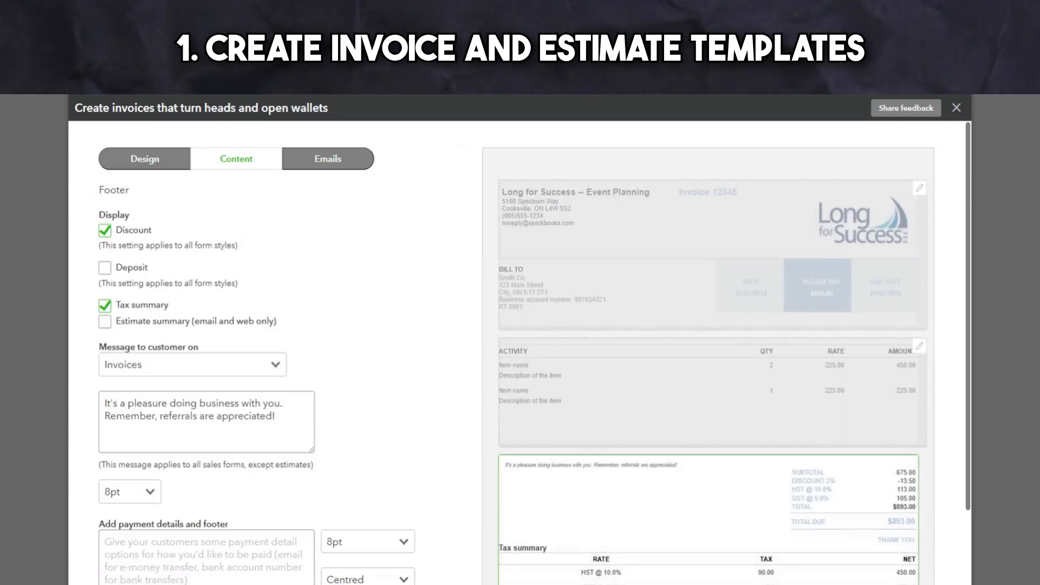
pyautogui.click(326, 159)
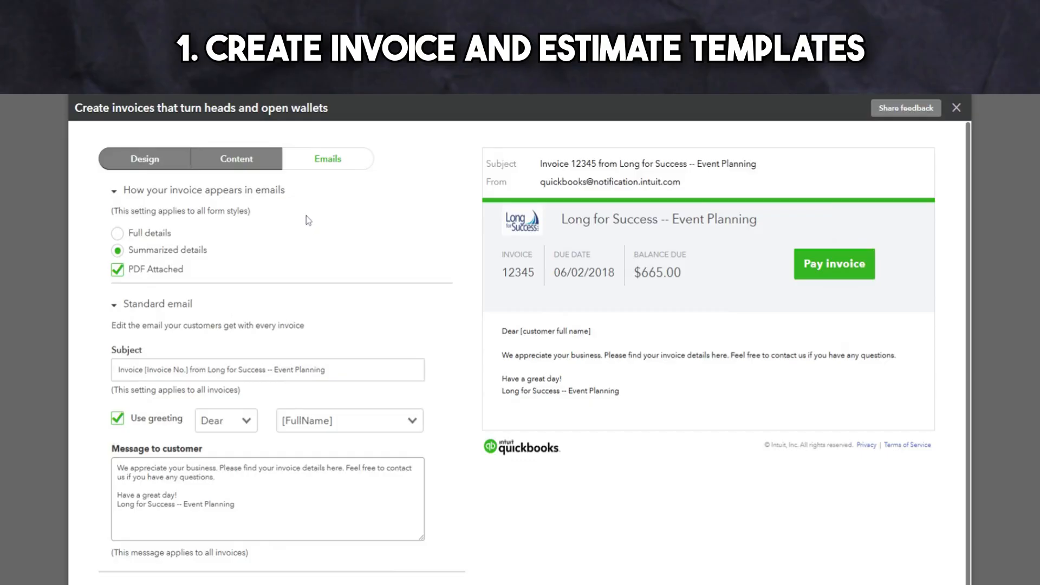
pyautogui.click(268, 498)
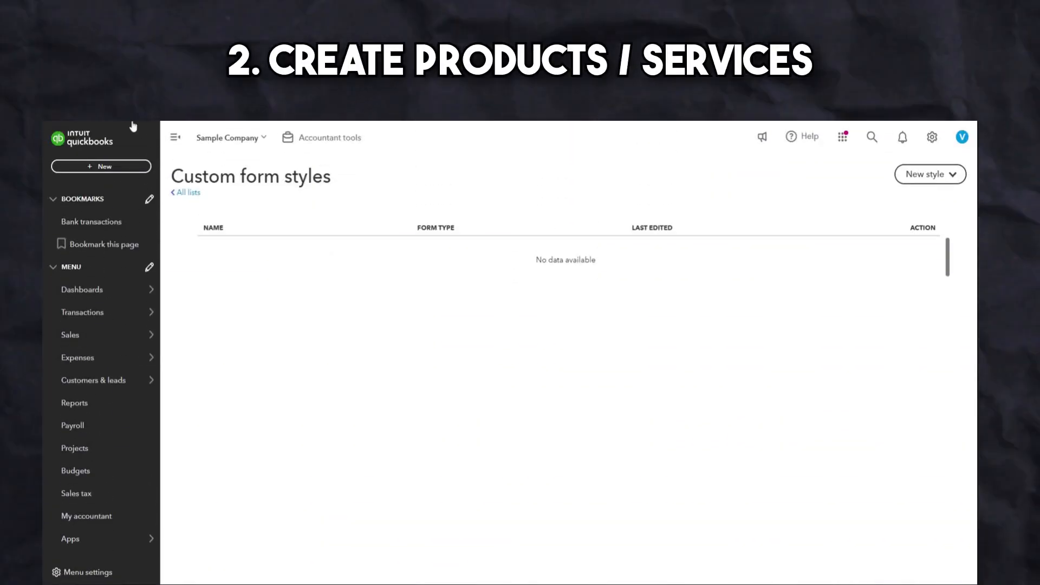
# Step: Go to Sales > Products & services and begin adding a new product or service
pyautogui.click(70, 334)
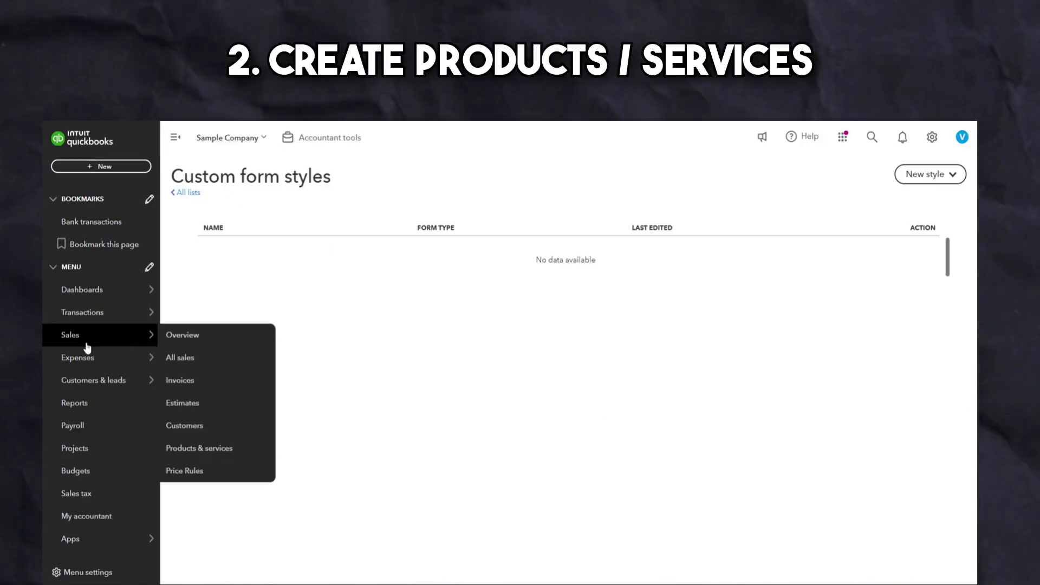
pyautogui.moveTo(77, 357)
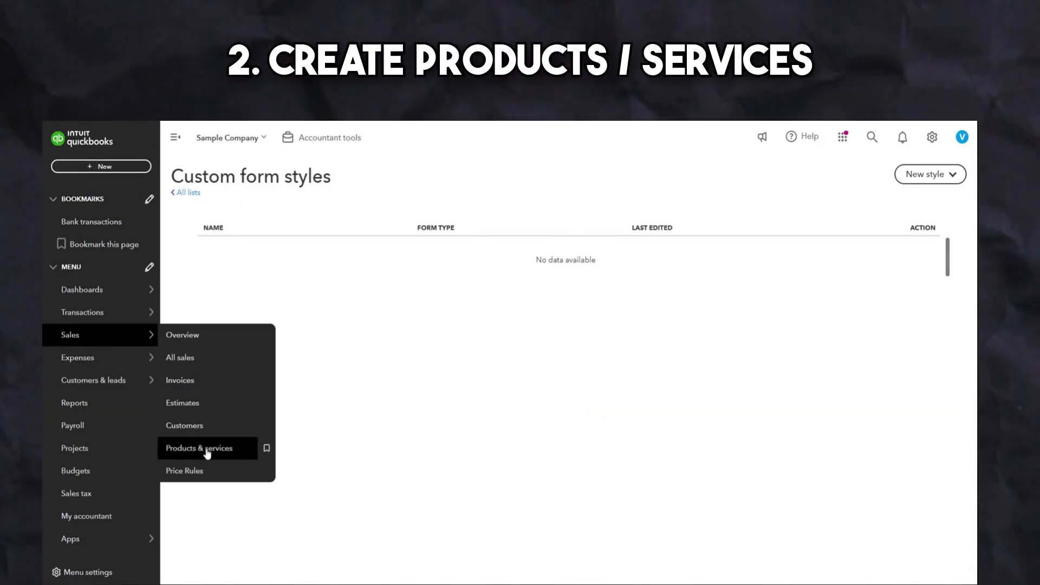
pyautogui.click(207, 449)
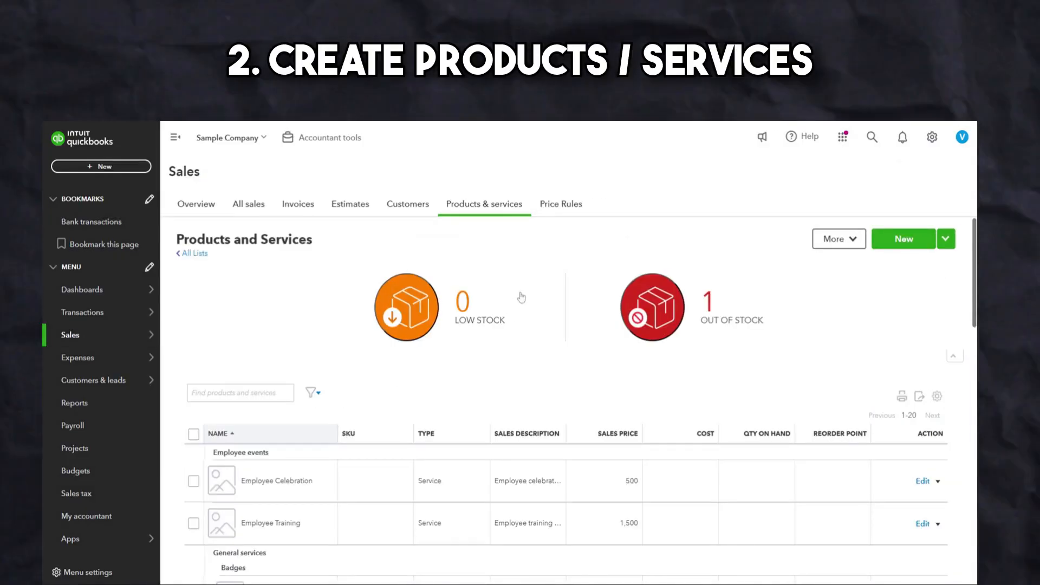
pyautogui.scroll(-3)
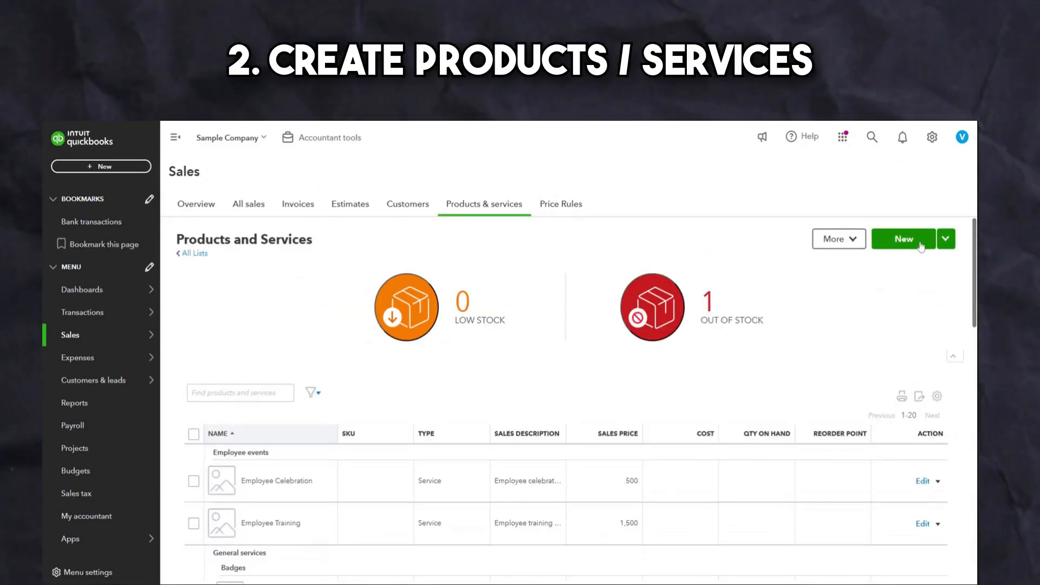
pyautogui.click(903, 239)
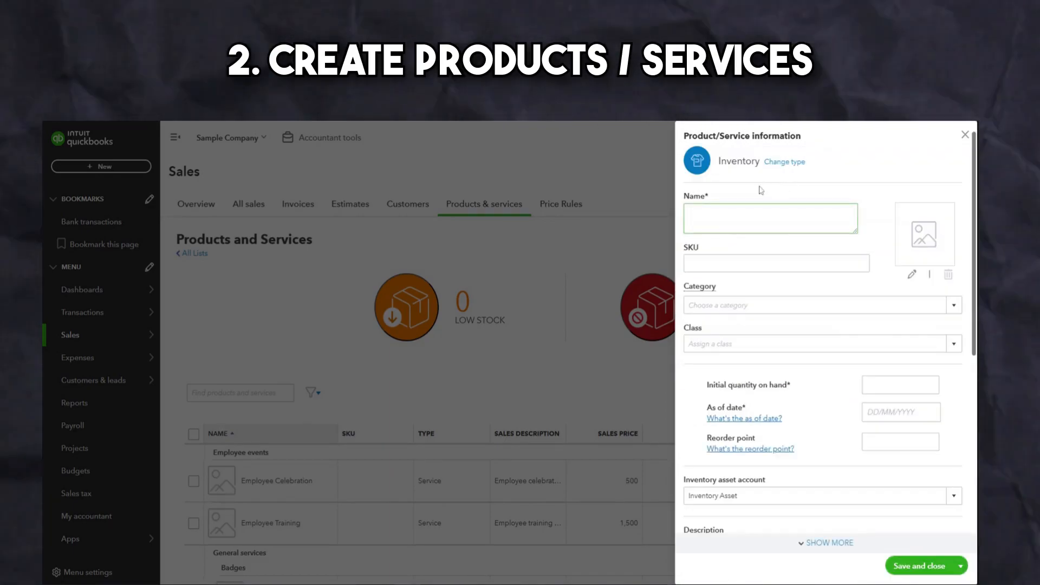
# Step: Show the Change type list and pick a type for the new item
pyautogui.scroll(-3)
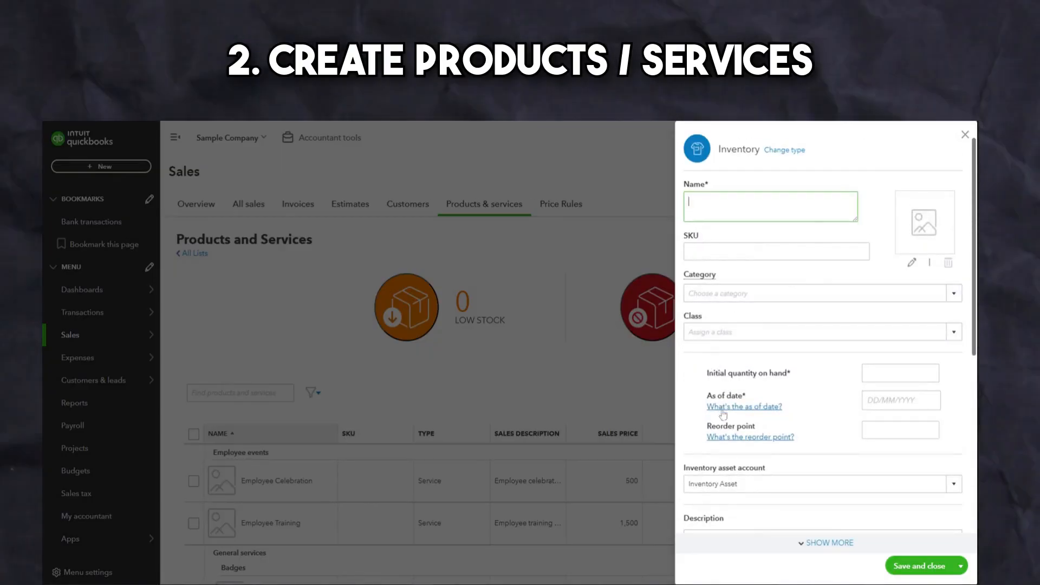
pyautogui.click(785, 149)
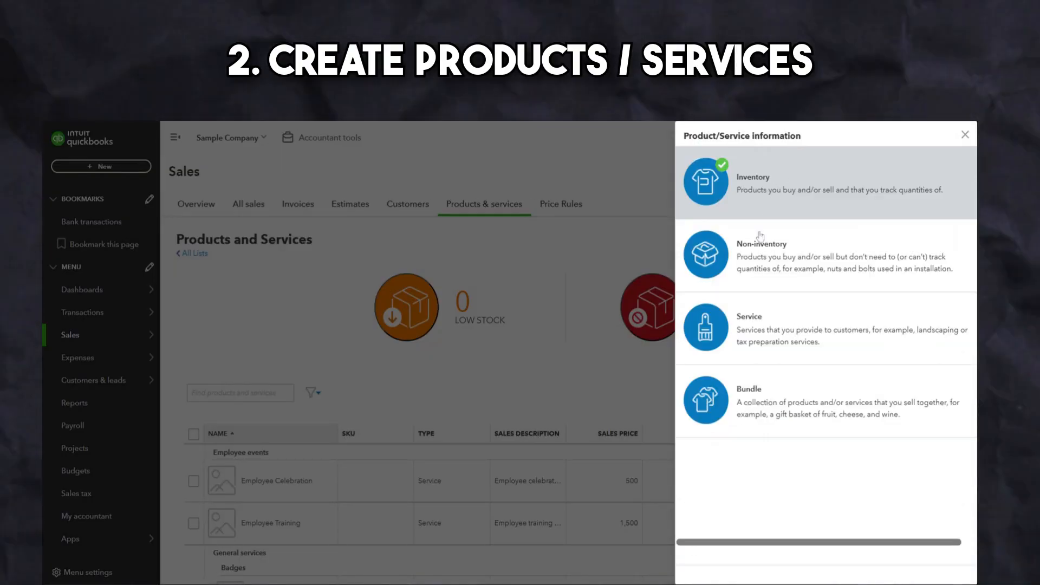
pyautogui.click(748, 316)
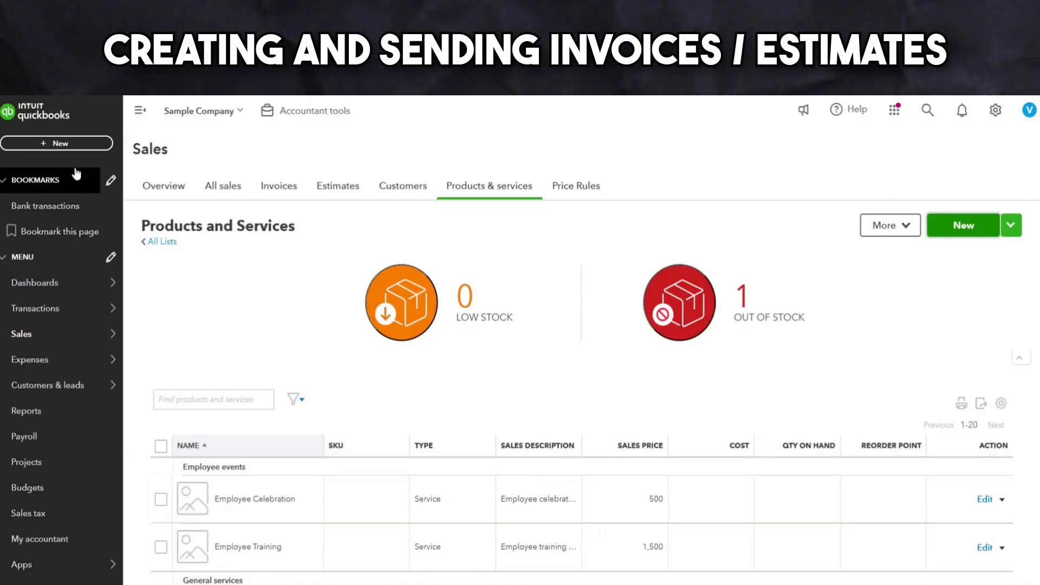
# Step: Start creating an invoice from the + New menu
pyautogui.click(57, 143)
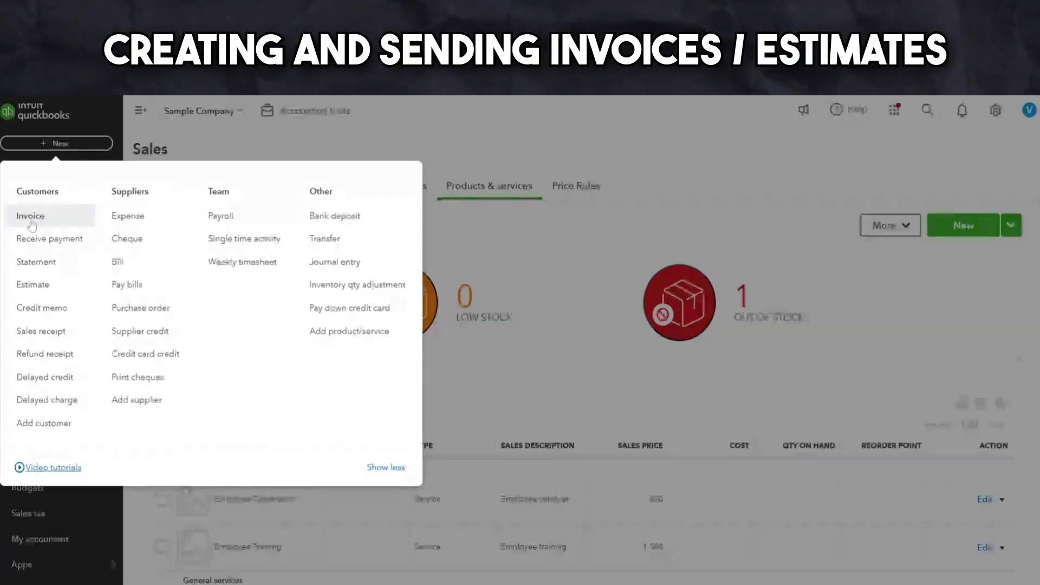
pyautogui.click(30, 215)
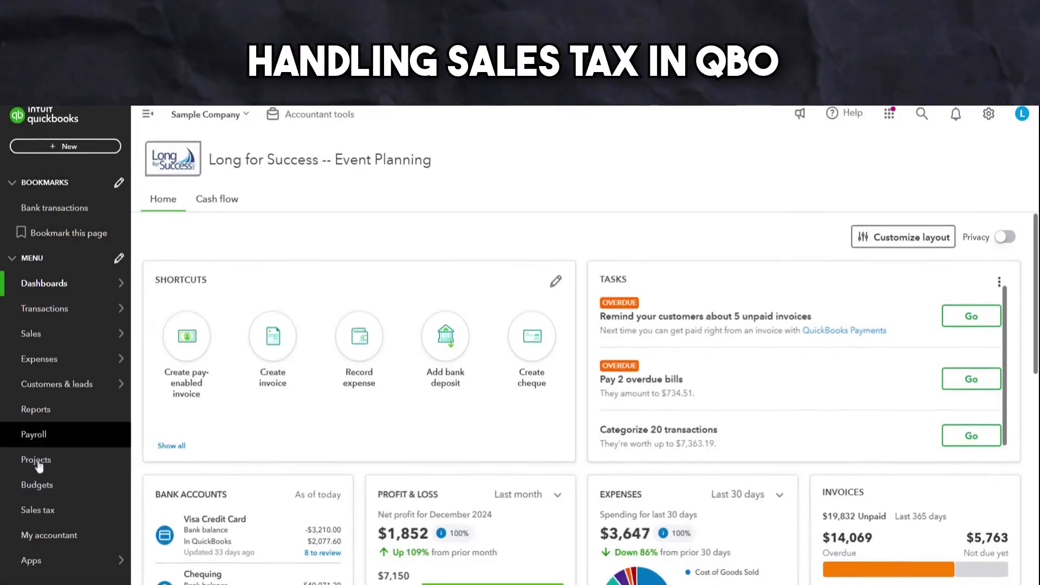
# Step: In Manage sales tax, add a tax for Québec and set the next filing period start
pyautogui.click(37, 509)
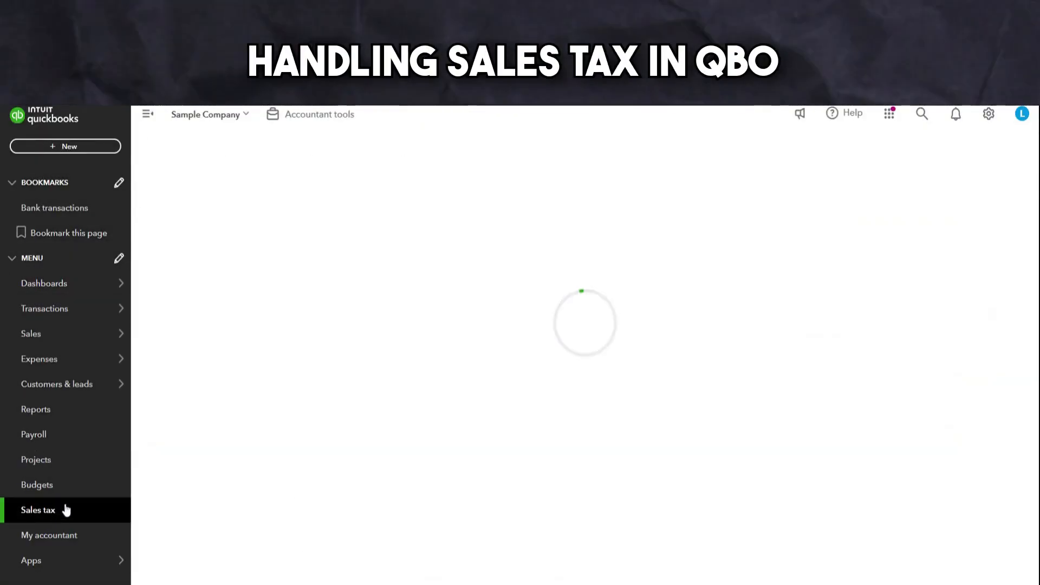
pyautogui.click(38, 509)
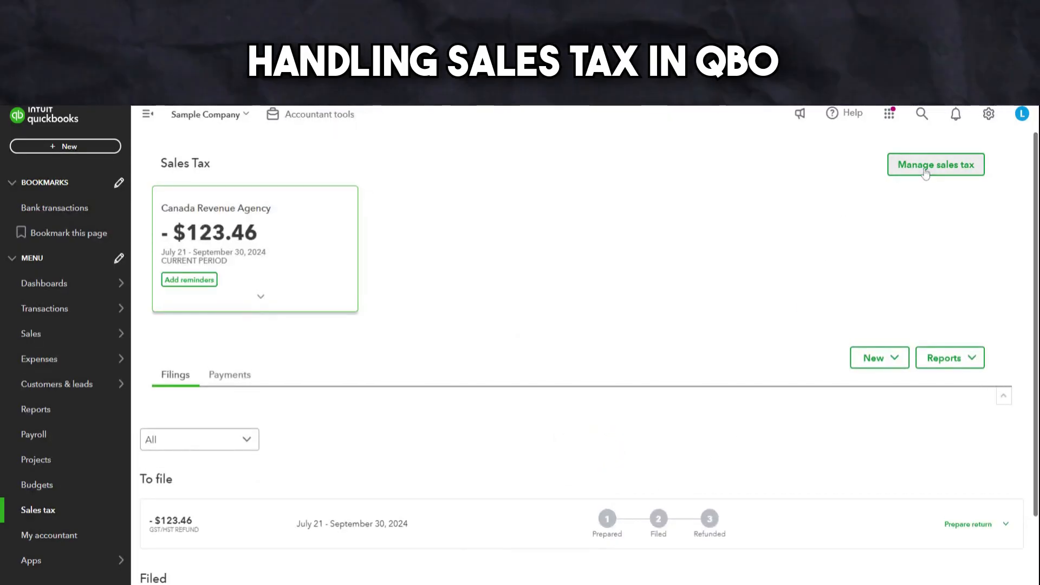
pyautogui.click(936, 165)
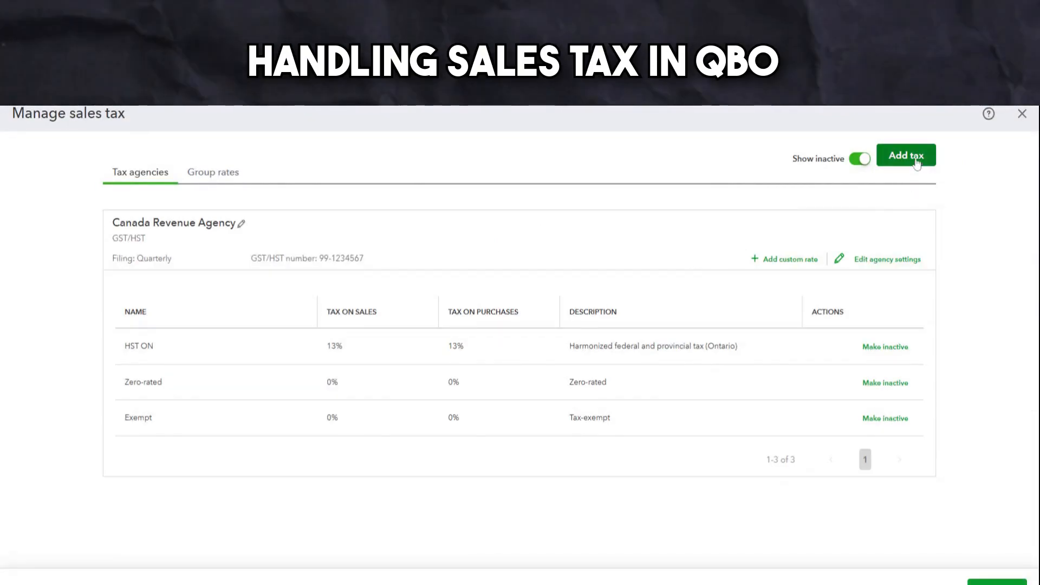
pyautogui.click(905, 156)
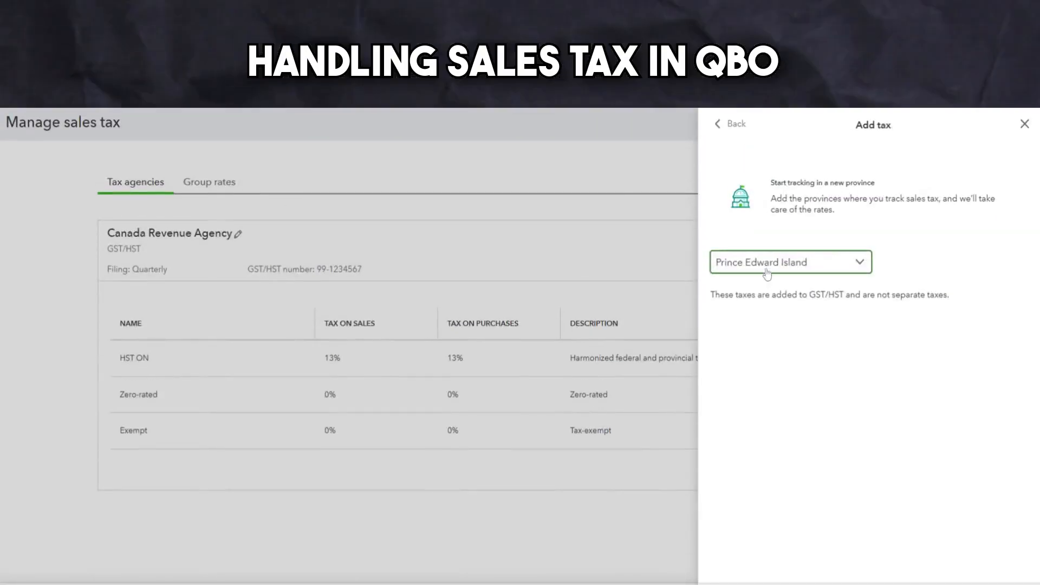
pyautogui.click(789, 261)
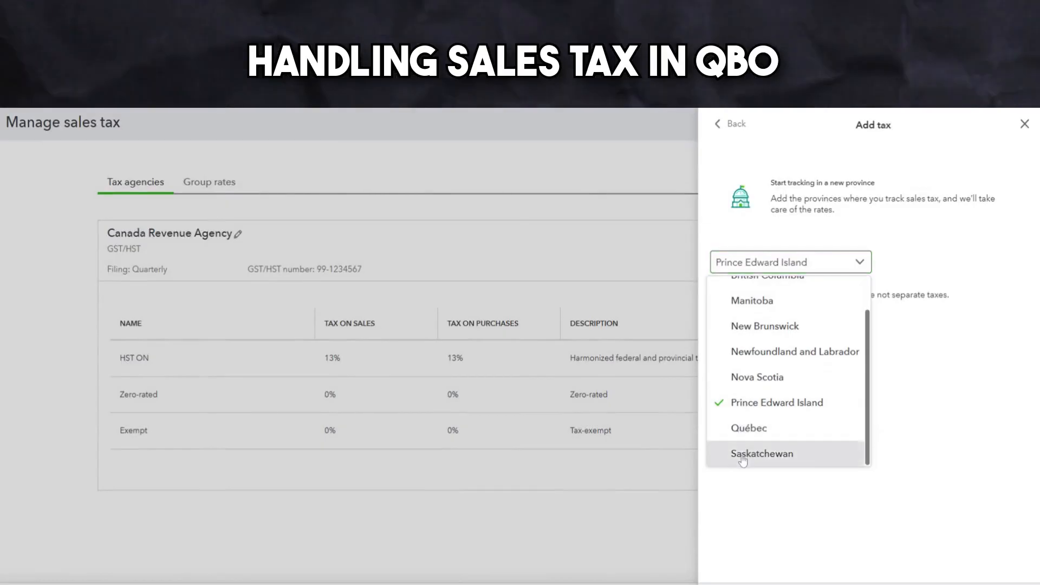
pyautogui.click(762, 453)
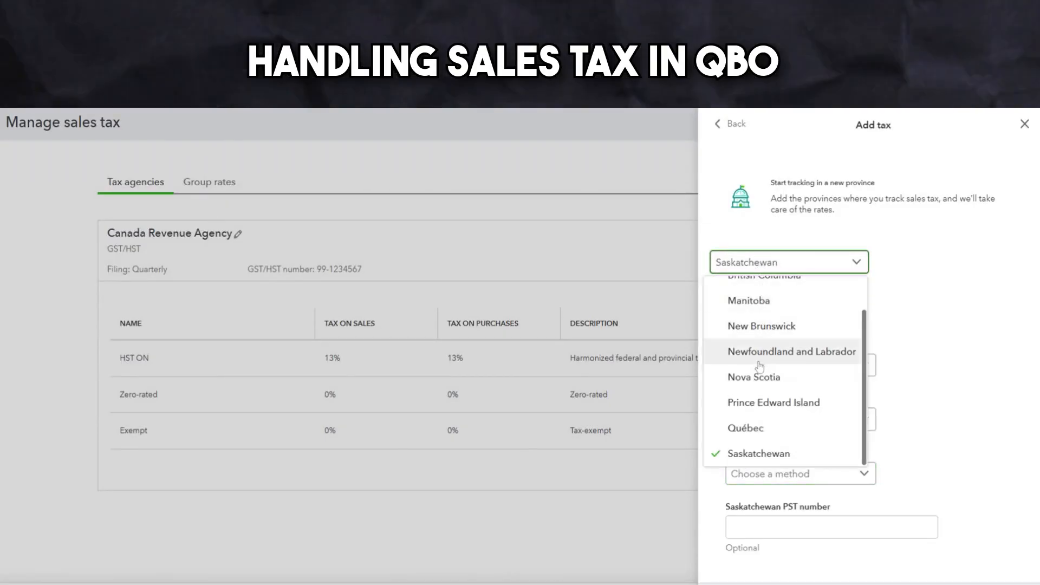
pyautogui.click(744, 428)
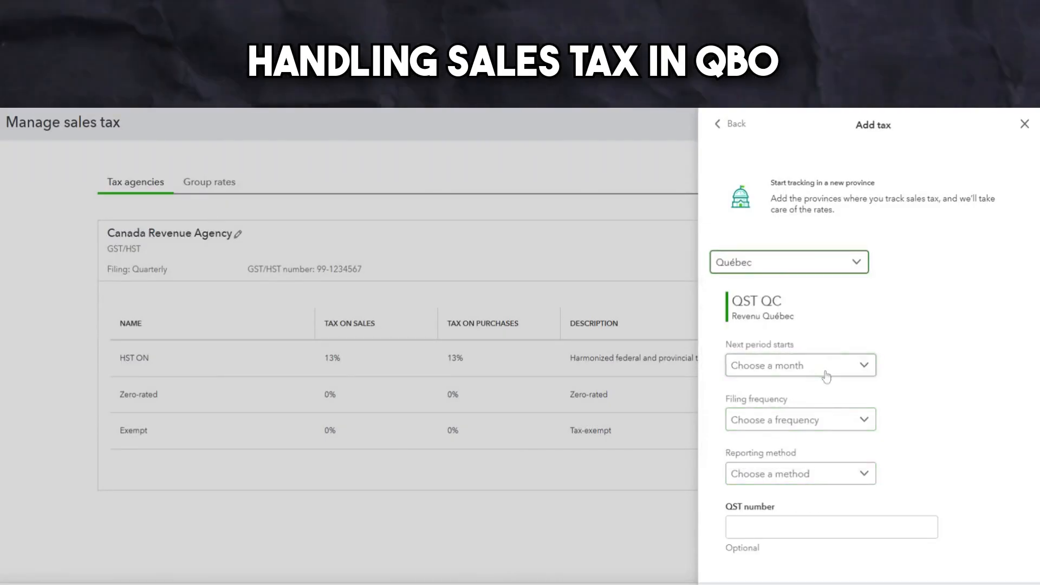
pyautogui.click(801, 365)
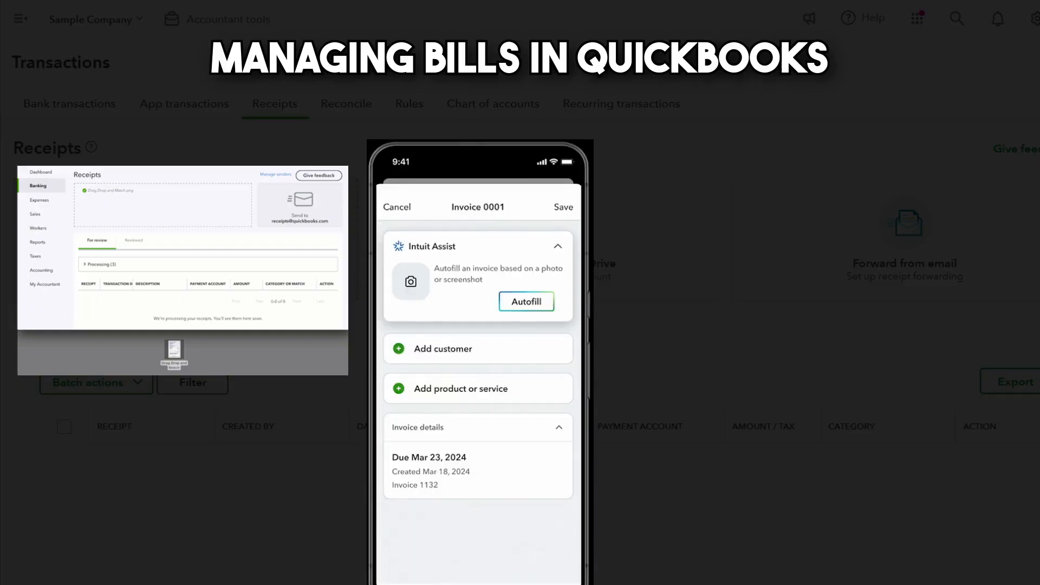
# Step: Review the receipt capture methods, including emailing a receipt image to QuickBooks
pyautogui.click(527, 302)
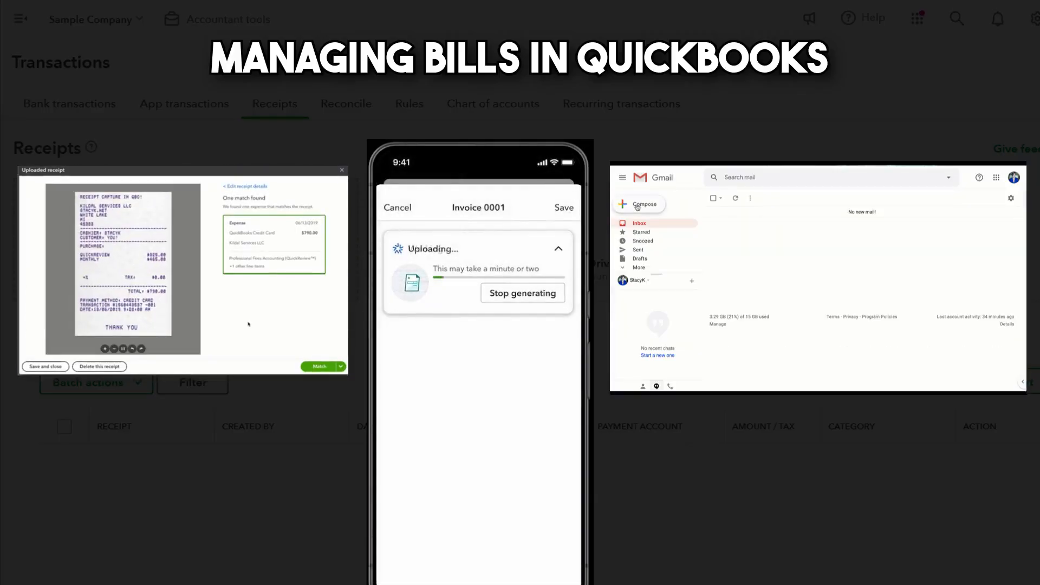
pyautogui.click(639, 203)
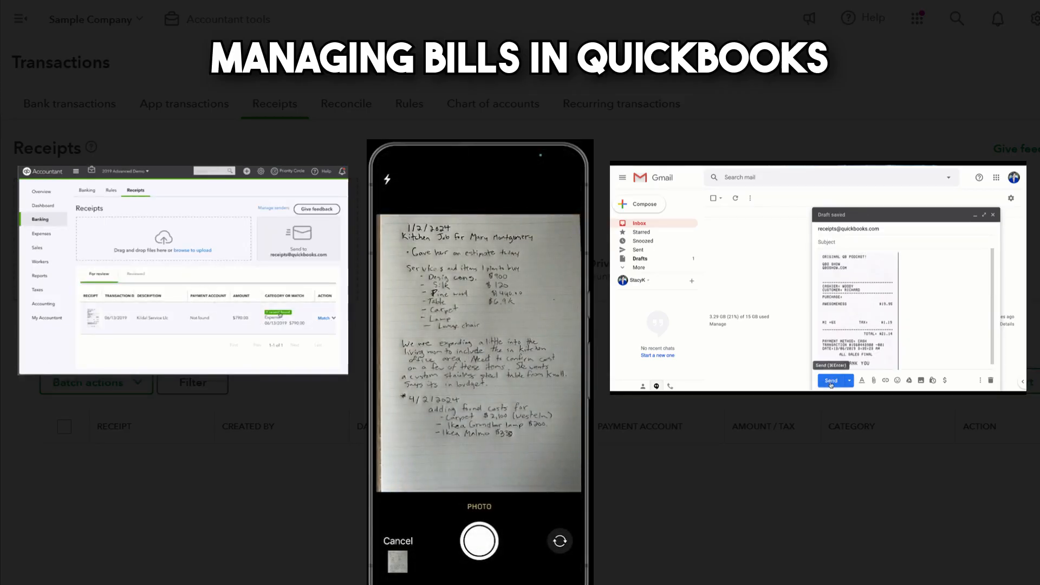
pyautogui.click(830, 381)
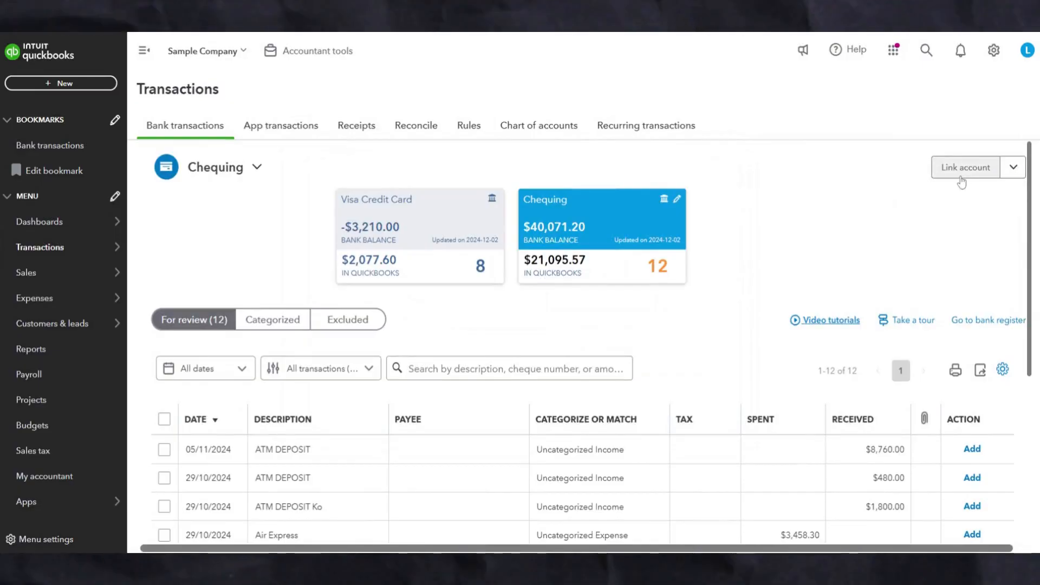
pyautogui.click(964, 167)
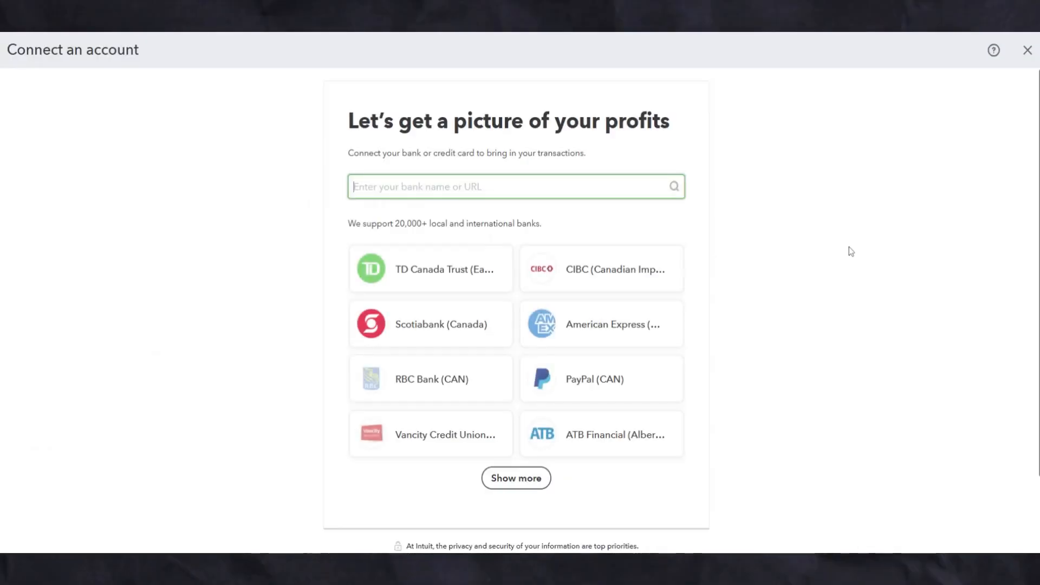
pyautogui.click(1028, 50)
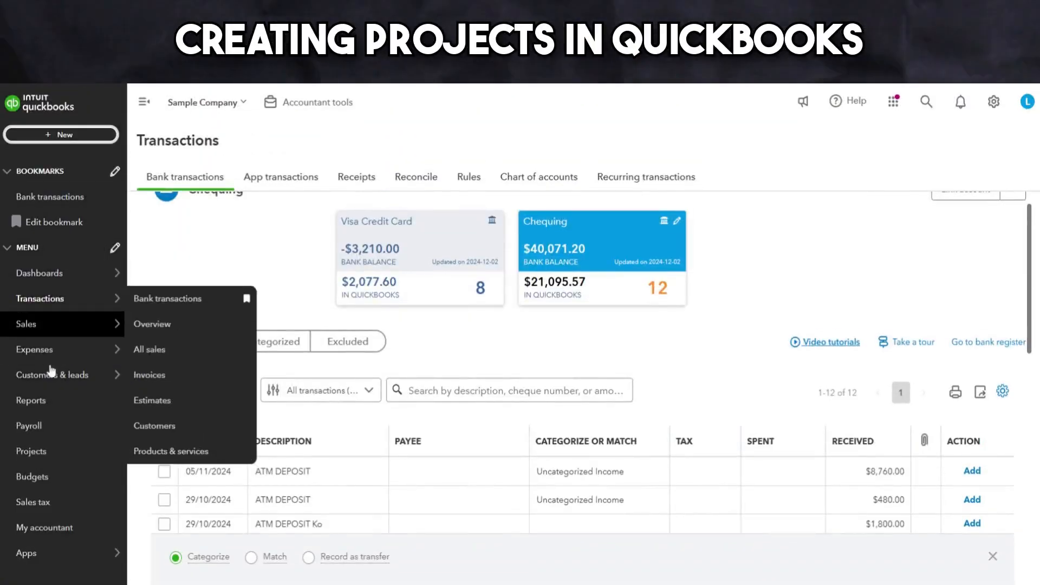
# Step: Go to the Projects area and start a new project
pyautogui.click(30, 451)
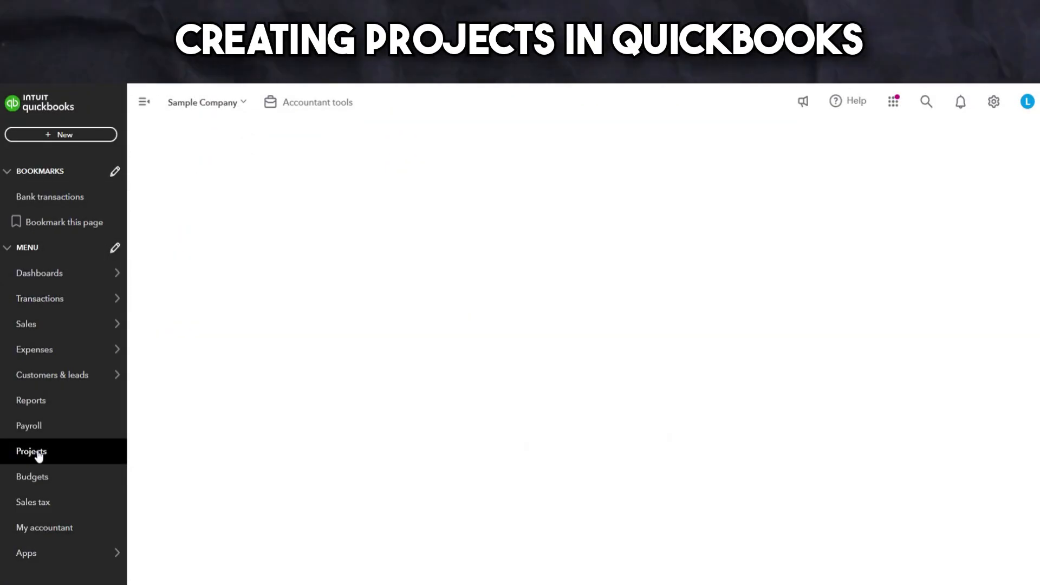
pyautogui.click(32, 451)
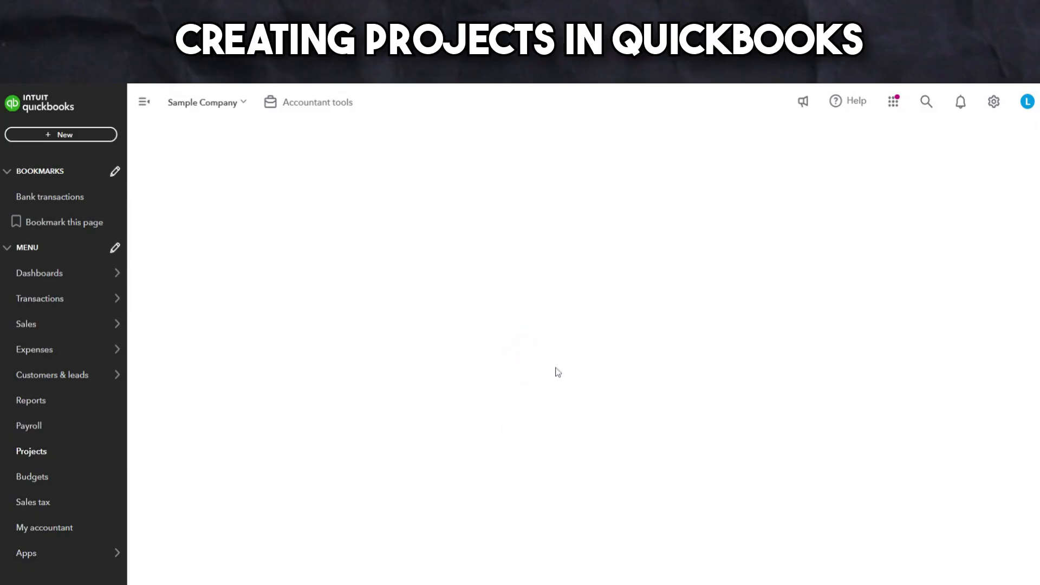
pyautogui.click(32, 451)
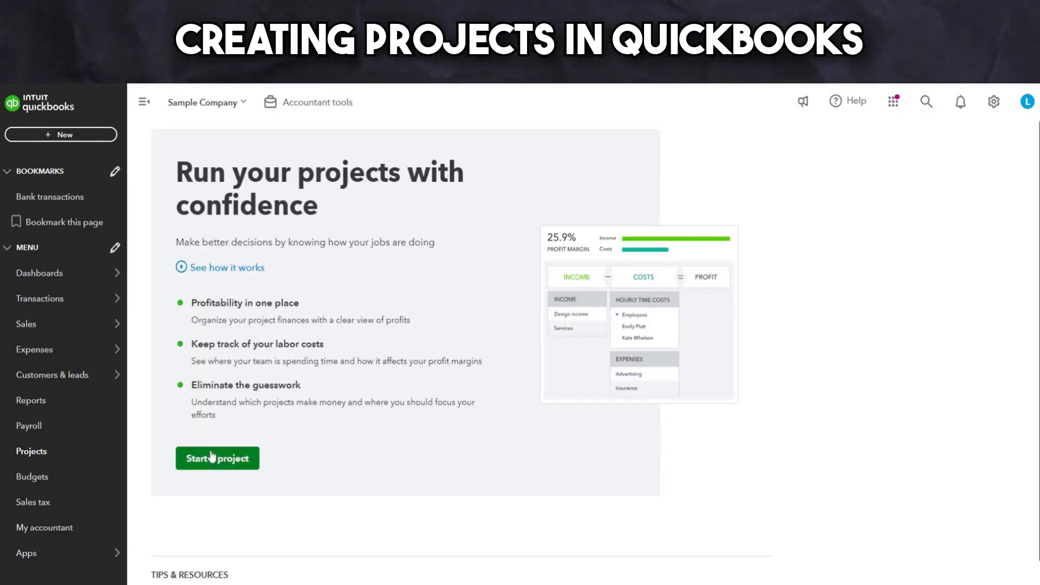
pyautogui.moveTo(486, 458)
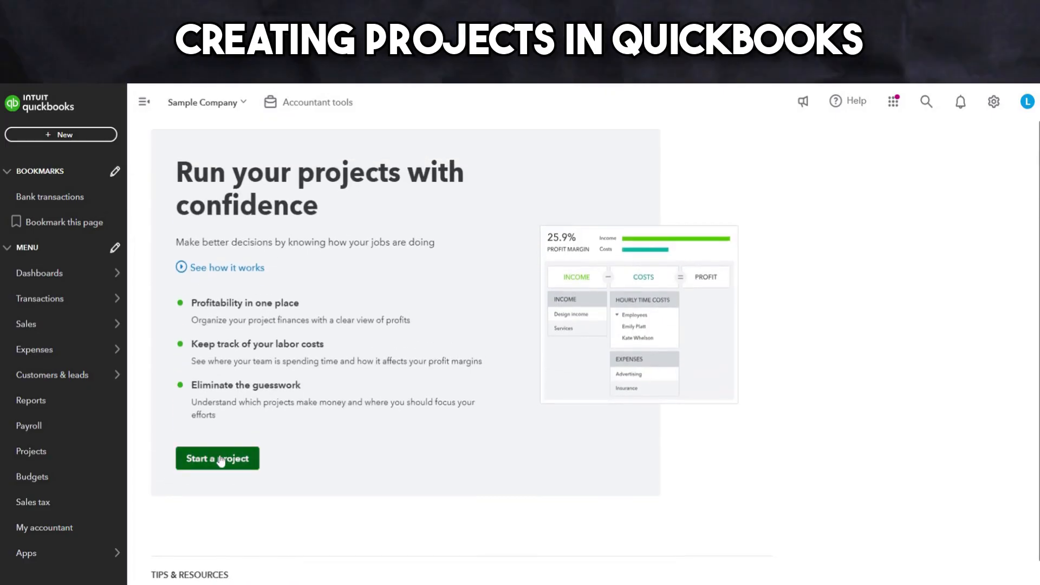
pyautogui.click(217, 459)
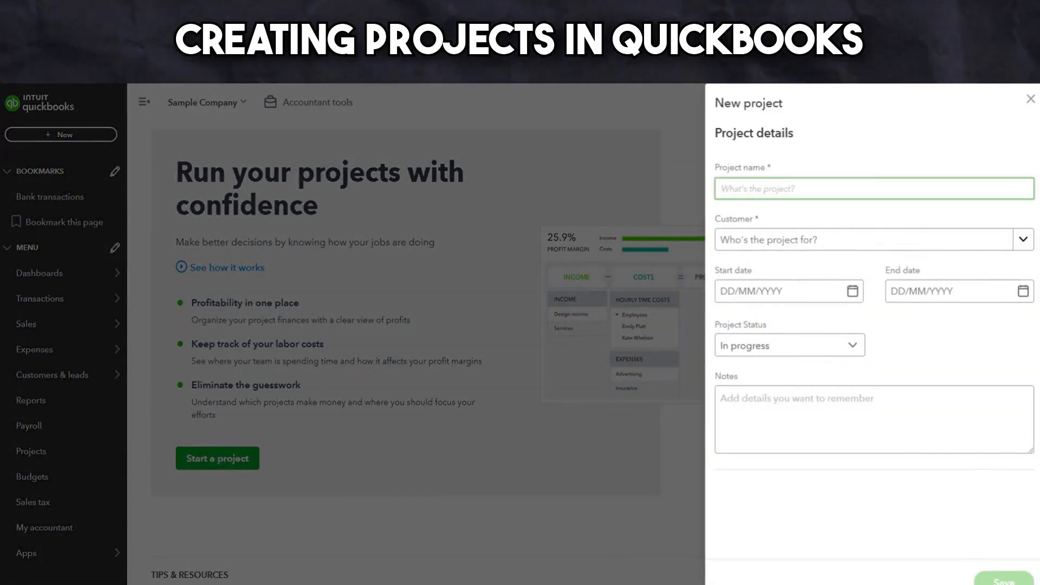
# Step: Save project 'Design Living Room' with its customer, 06/01–08/01/2025 dates, status Not started
pyautogui.write('Design')
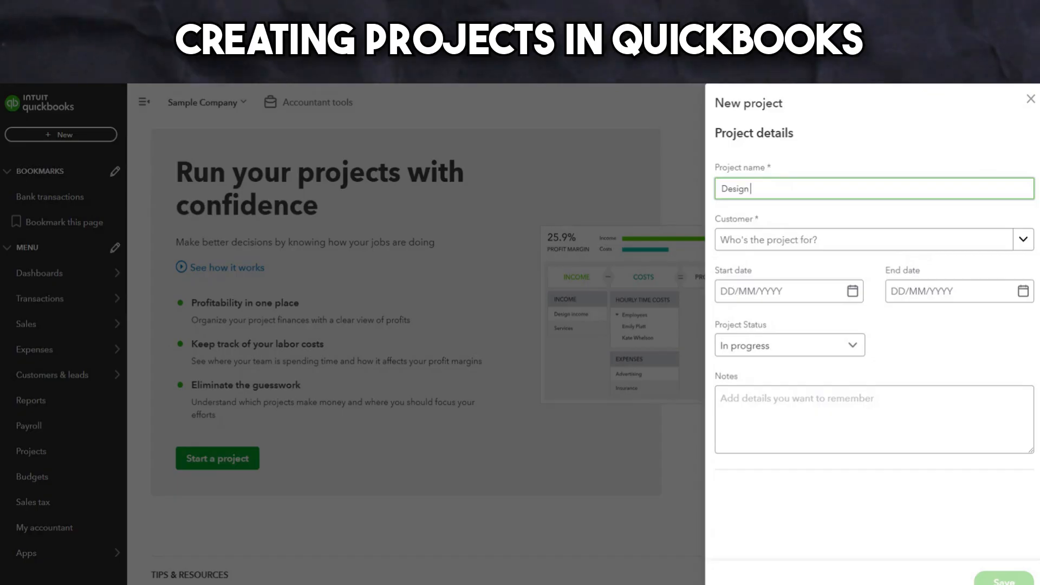
pyautogui.write('Living Roo')
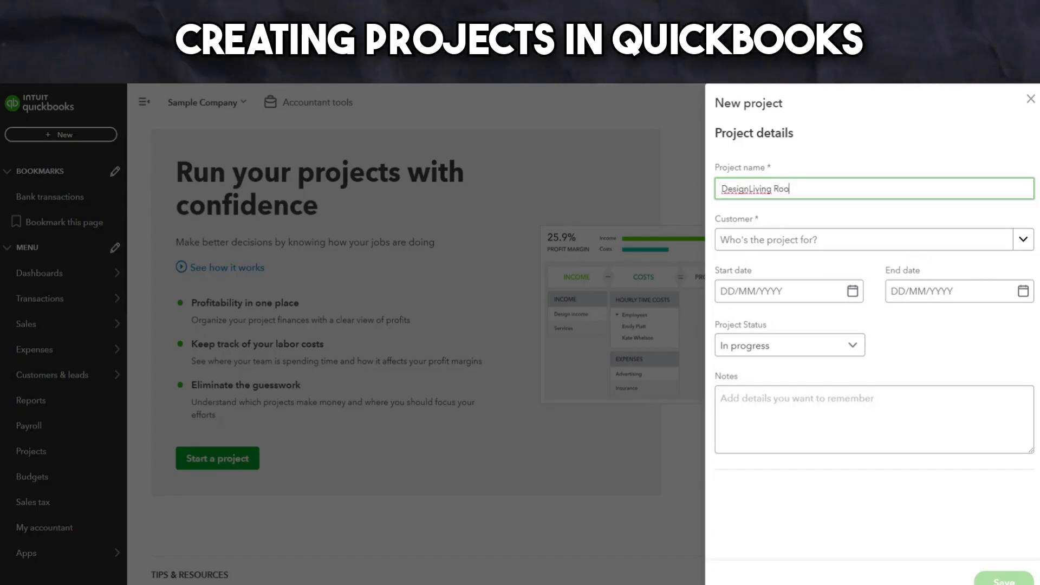
pyautogui.click(873, 240)
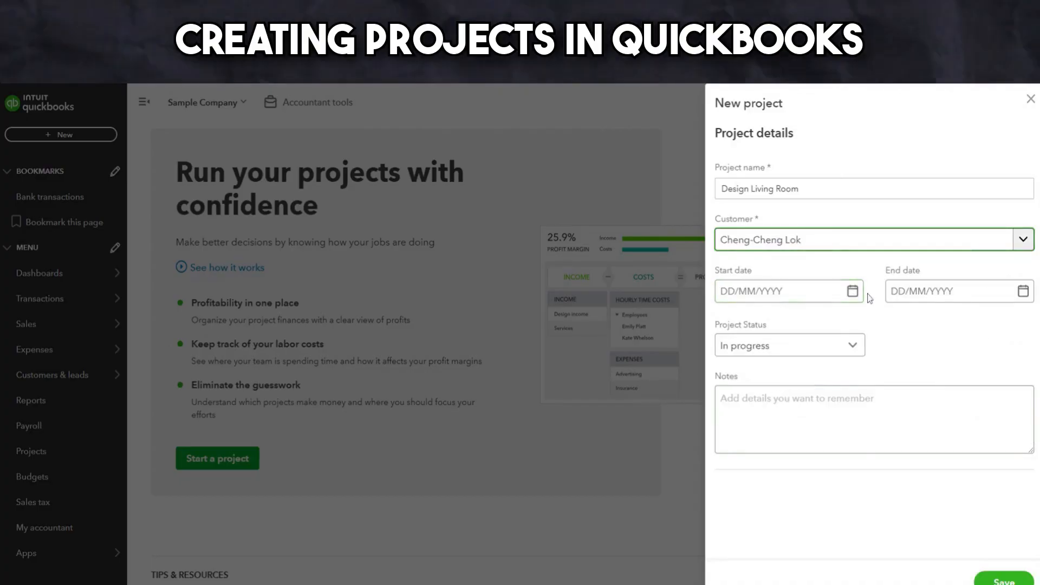
pyautogui.click(956, 290)
pyautogui.write('08/01/2025')
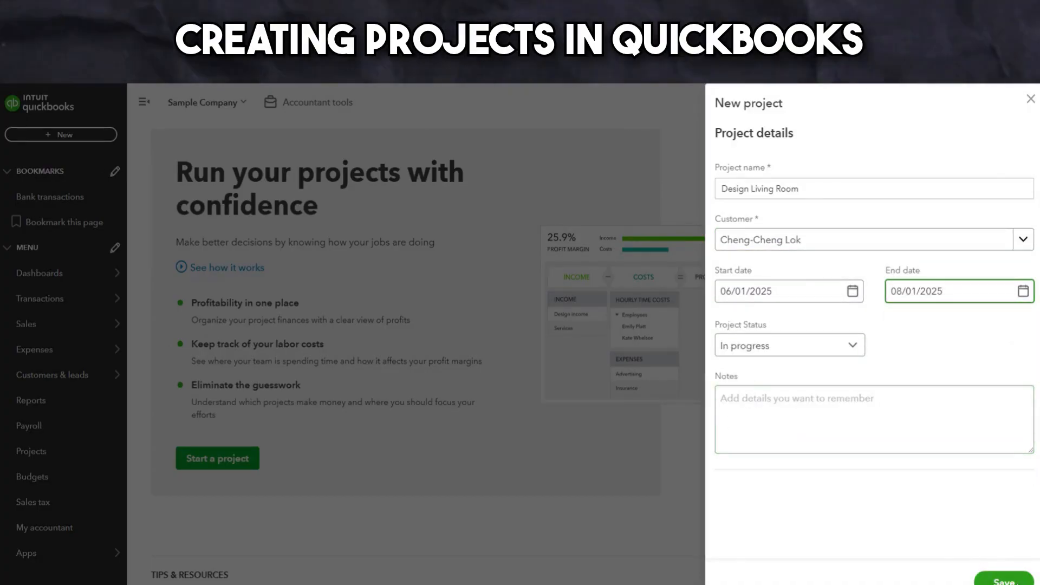
pyautogui.click(789, 345)
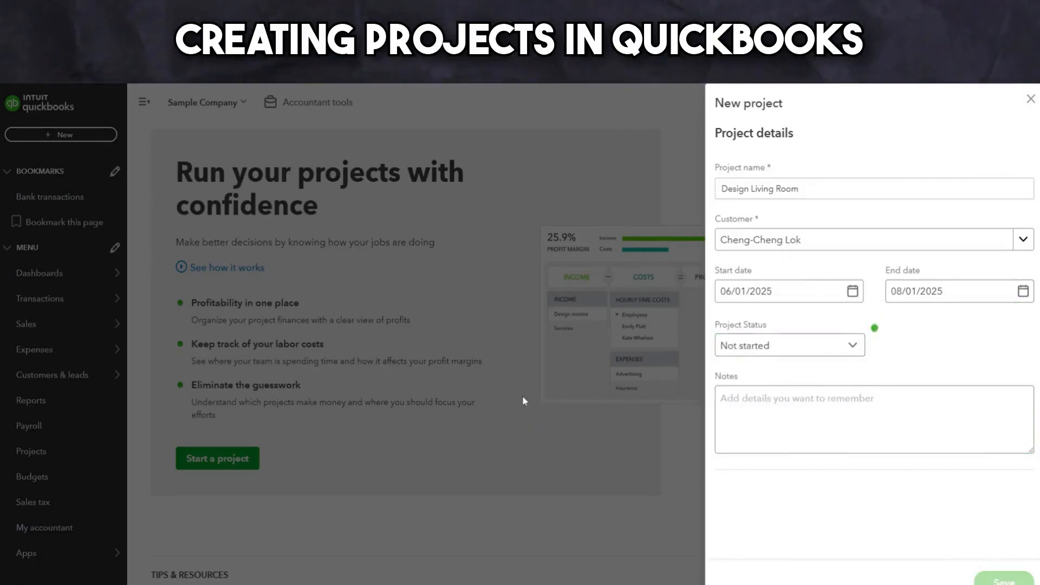
pyautogui.click(1004, 577)
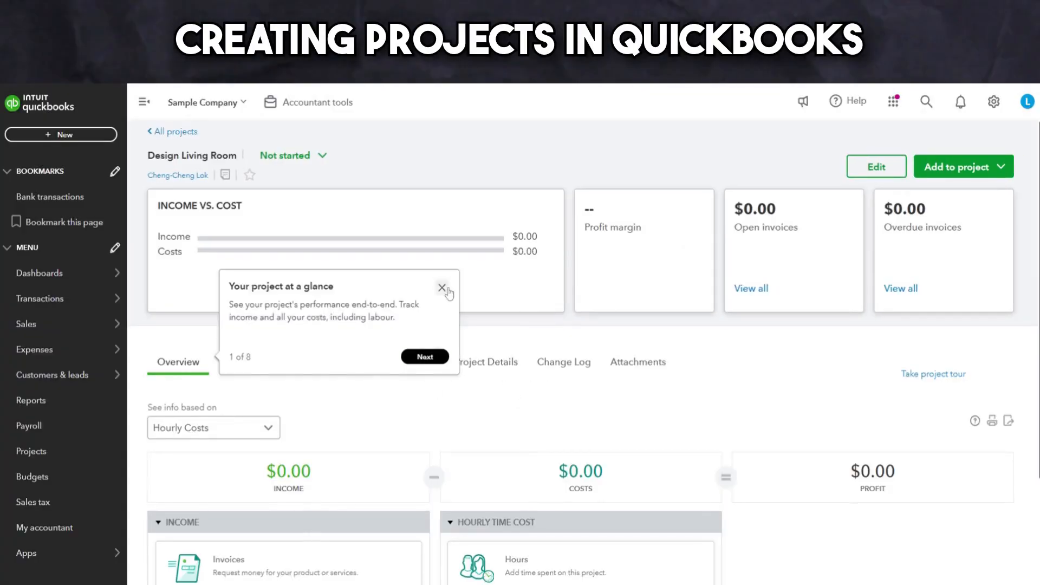
pyautogui.click(442, 288)
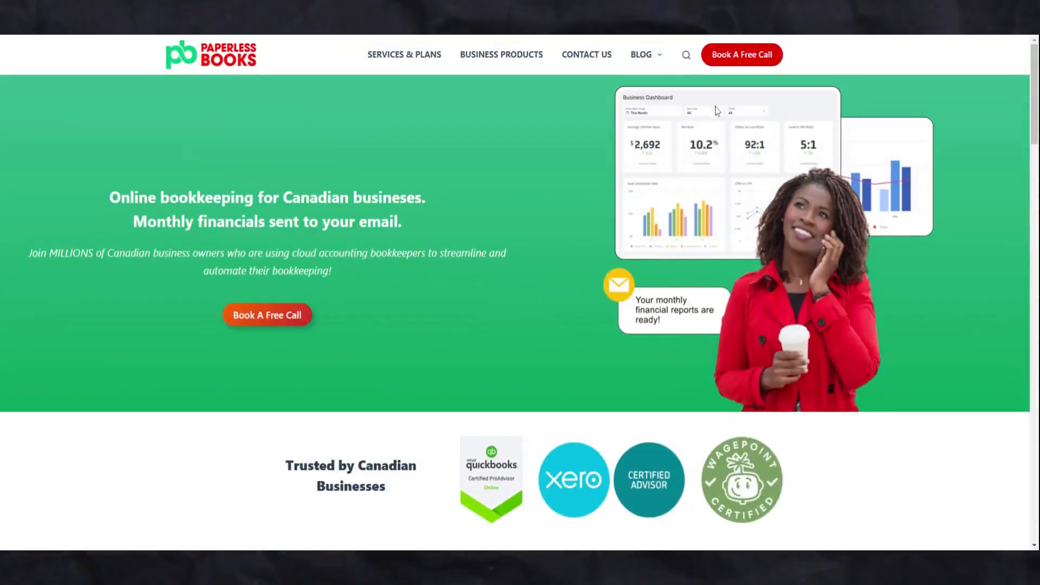
pyautogui.moveTo(742, 54)
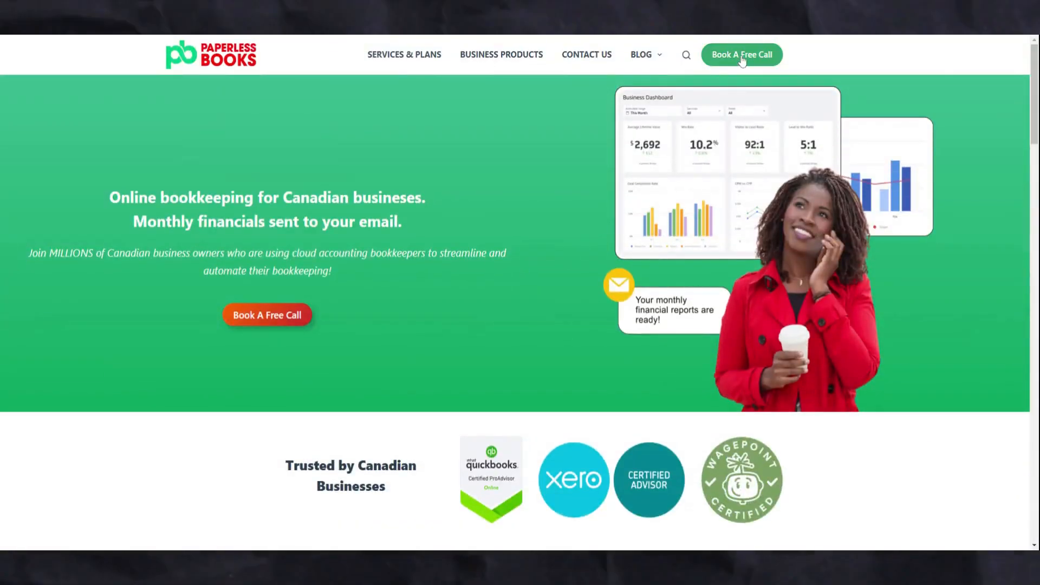
# Step: Pick the 2:00pm Tuesday, January 14, 2025 intro call slot and begin entering details ('Designer')
pyautogui.click(741, 54)
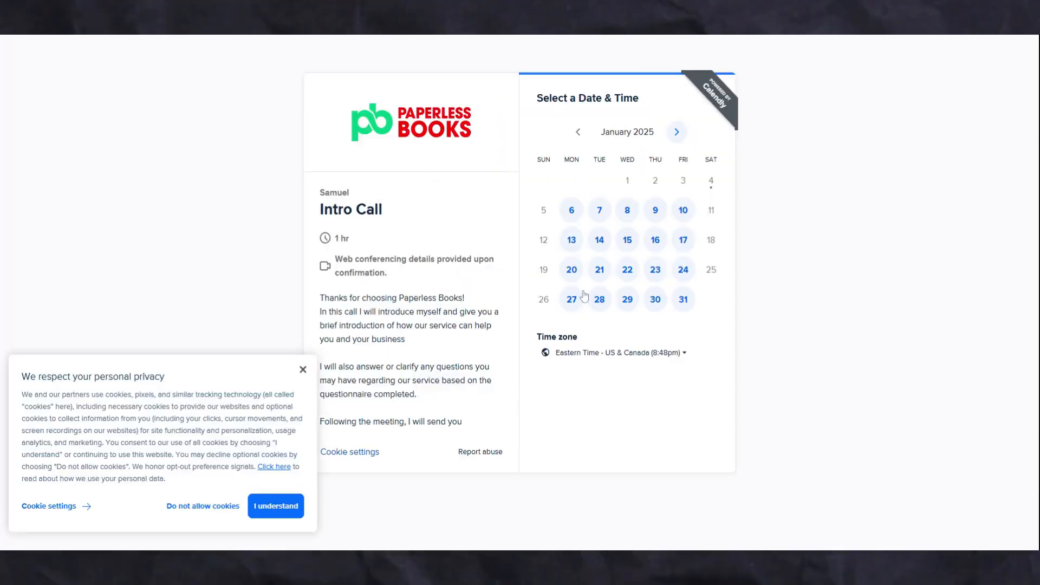
pyautogui.click(570, 240)
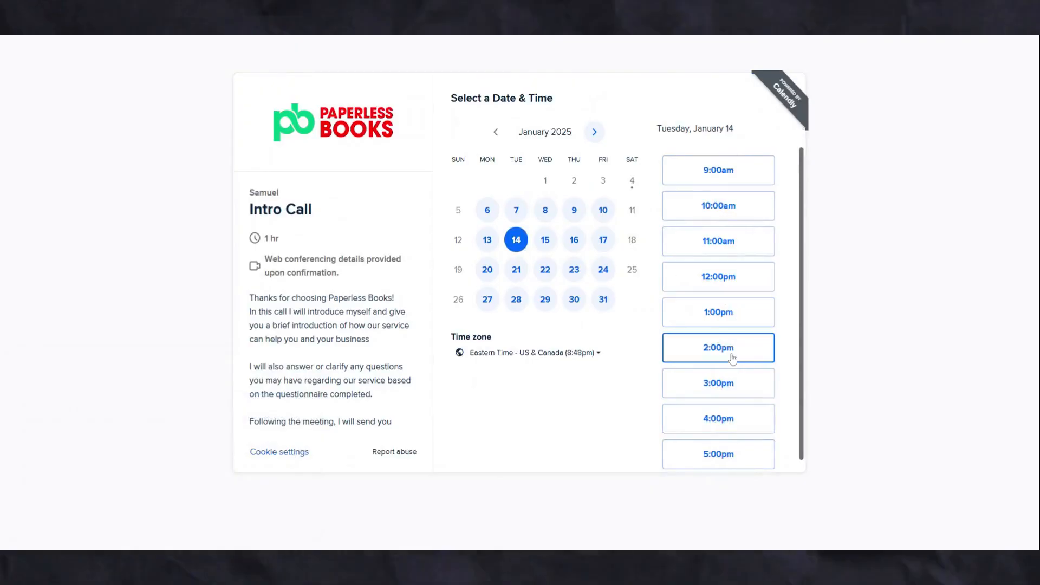
pyautogui.click(718, 348)
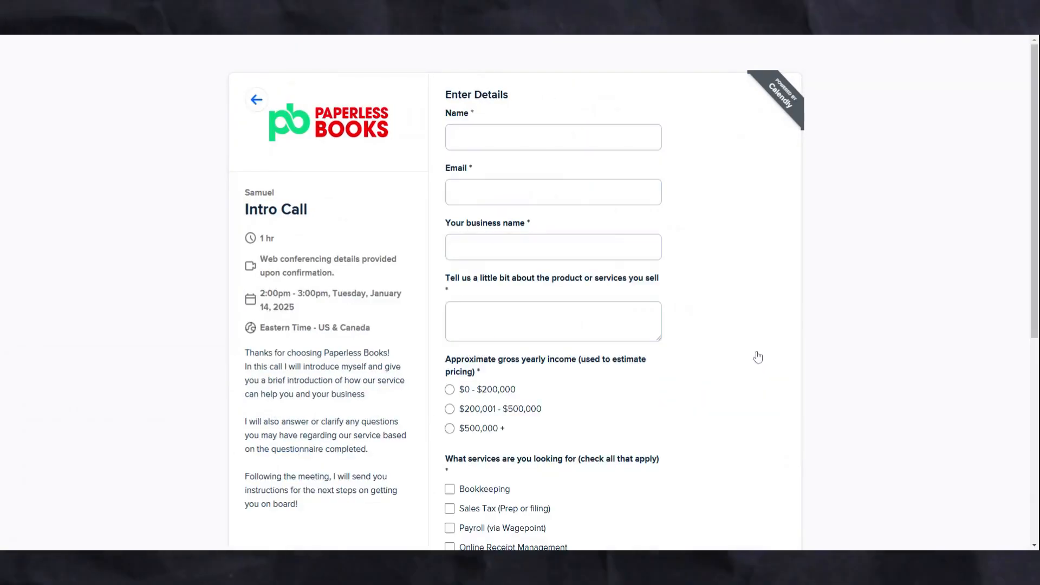
pyautogui.click(257, 99)
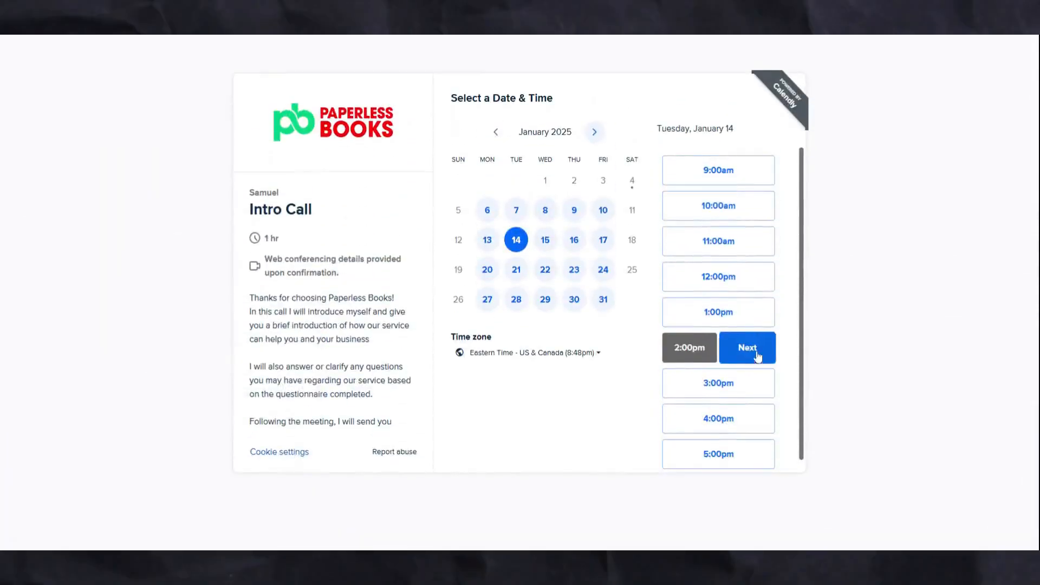
pyautogui.click(747, 347)
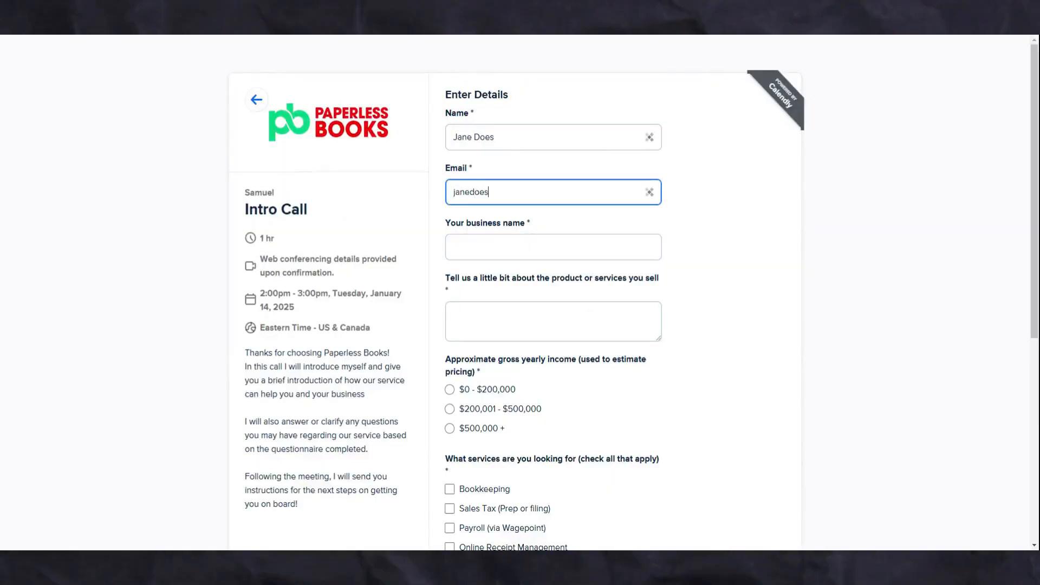
pyautogui.write('Designer')
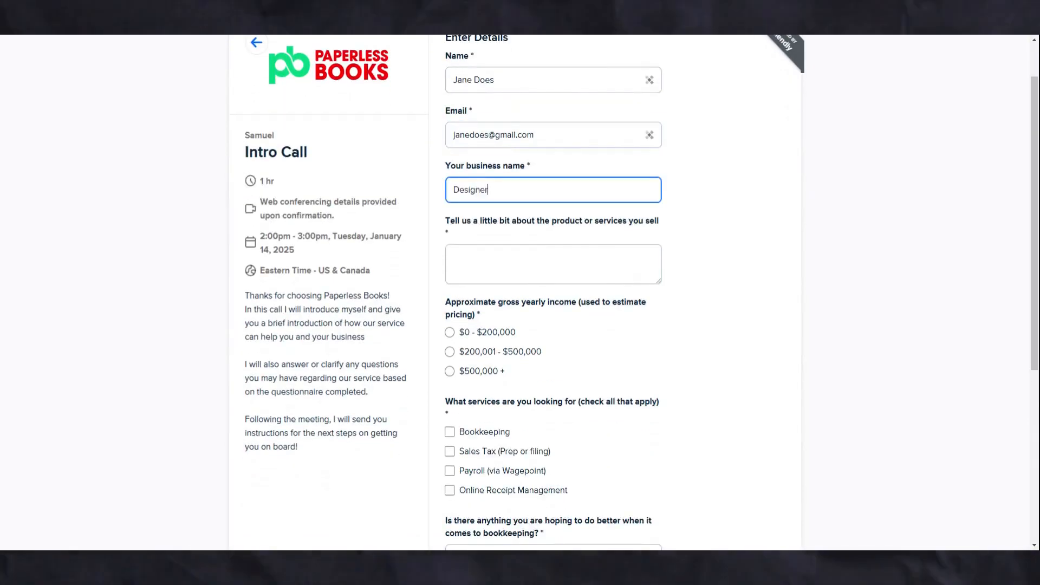